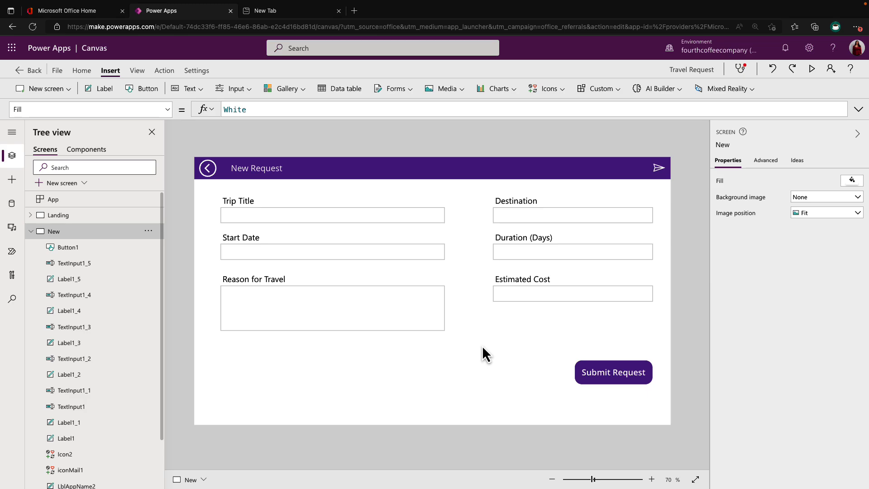
- Preview the app and start a new travel request
{"action": "left_click", "coordinate": [813, 68]}
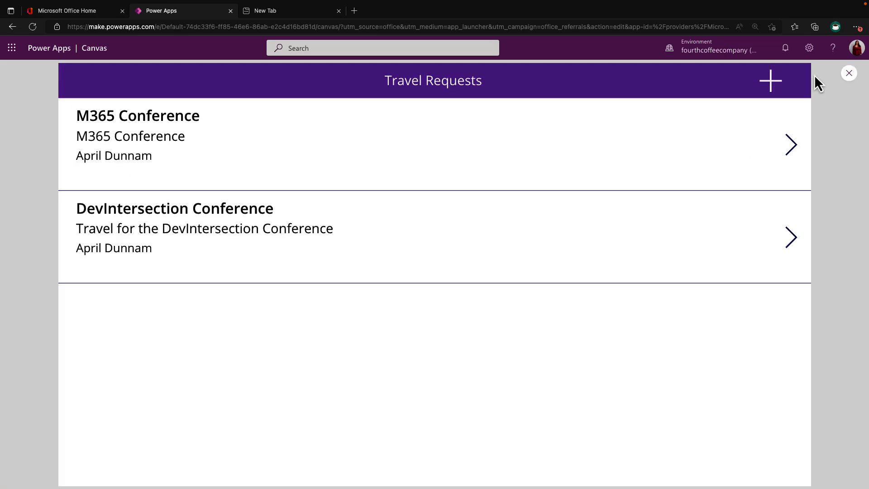
{"action": "mouse_move", "coordinate": [771, 97]}
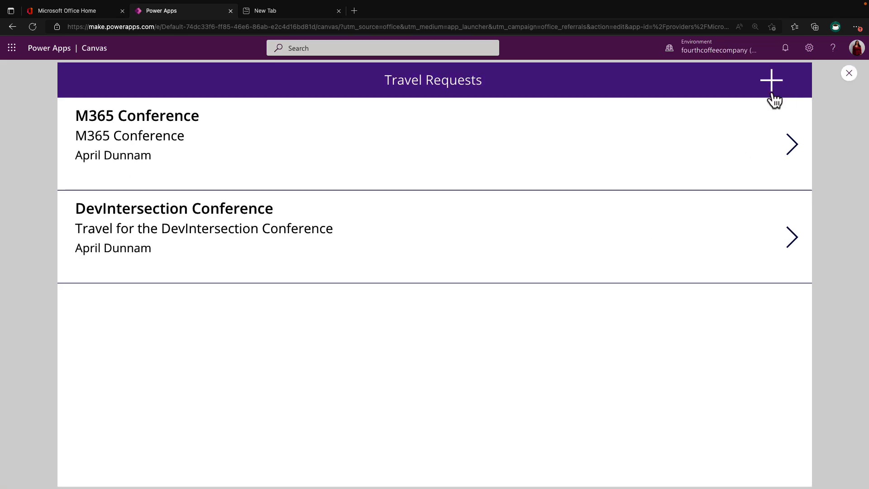
{"action": "left_click", "coordinate": [771, 80]}
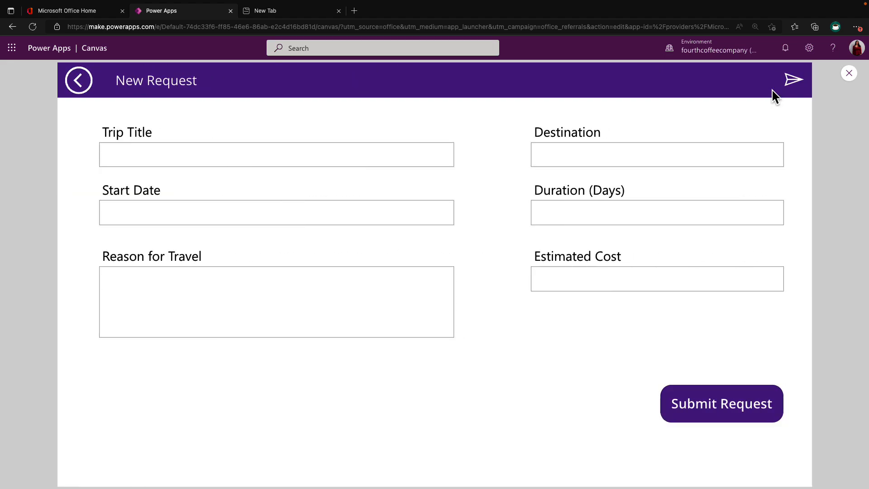
{"action": "mouse_move", "coordinate": [386, 241]}
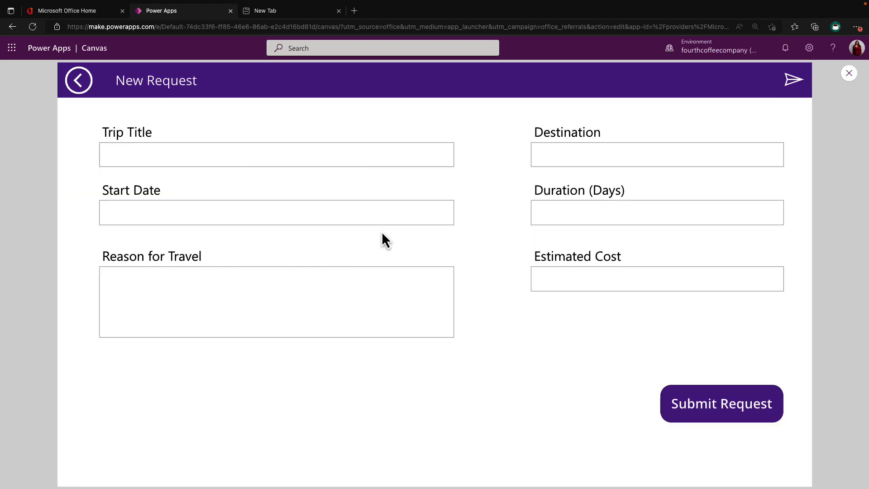
- Enter 5 in the Duration (Days) field of the new request
{"action": "left_click", "coordinate": [657, 212]}
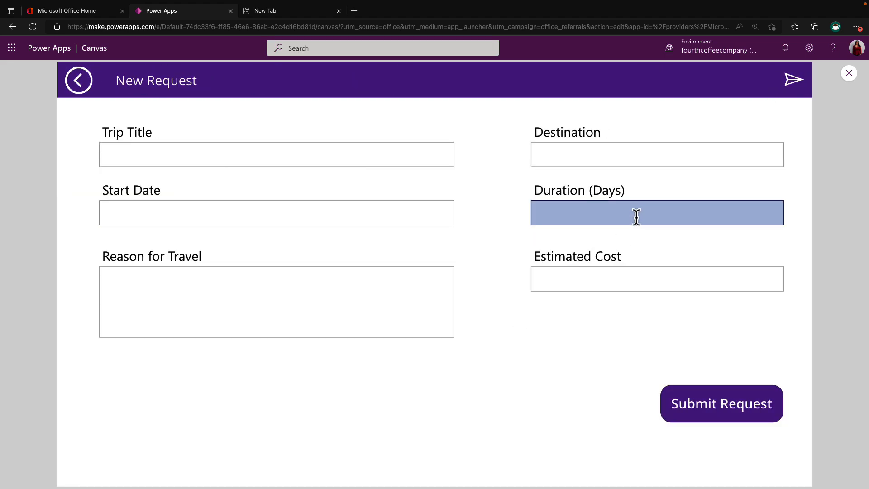
{"action": "left_click", "coordinate": [656, 212]}
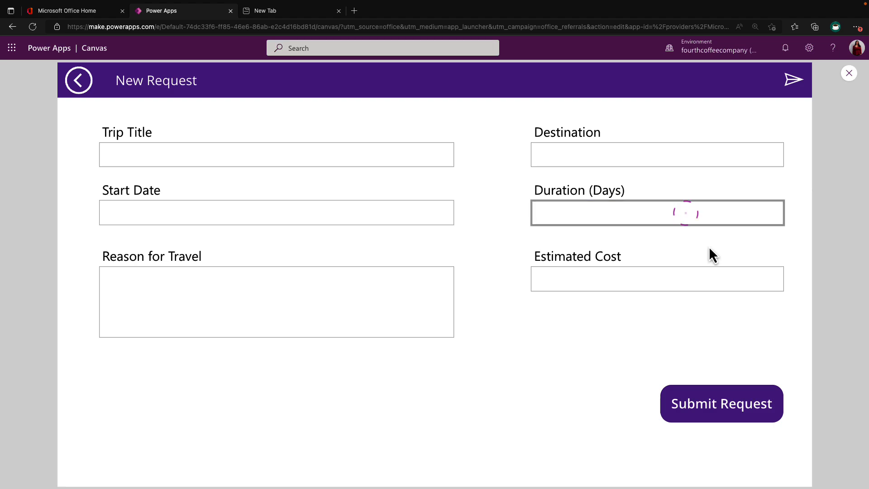
{"action": "left_click", "coordinate": [685, 213]}
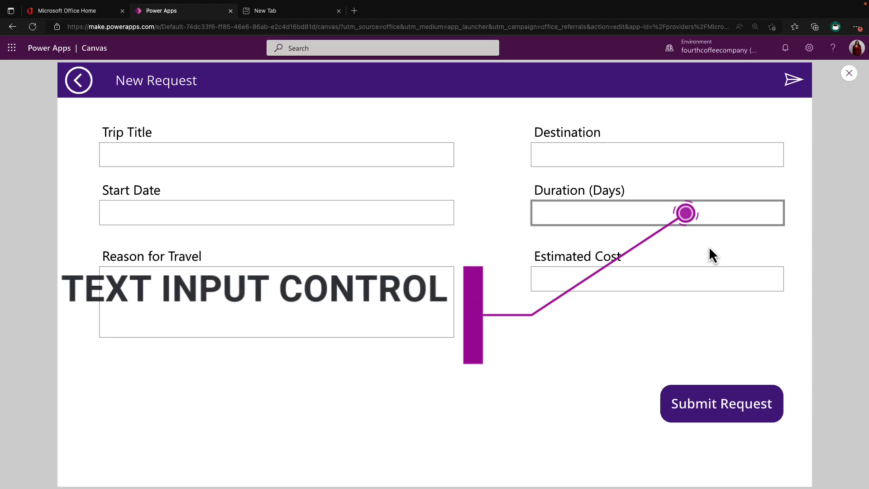
{"action": "left_click", "coordinate": [609, 212]}
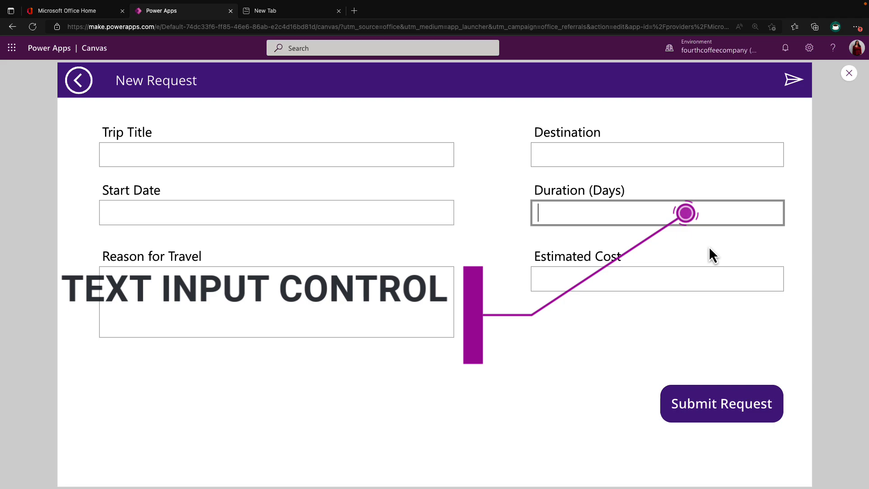
{"action": "type", "text": "5"}
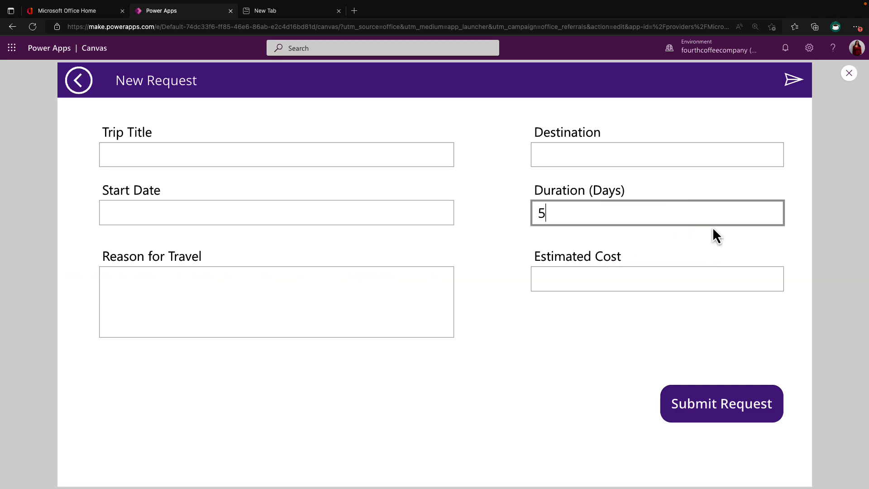
{"action": "mouse_move", "coordinate": [673, 185]}
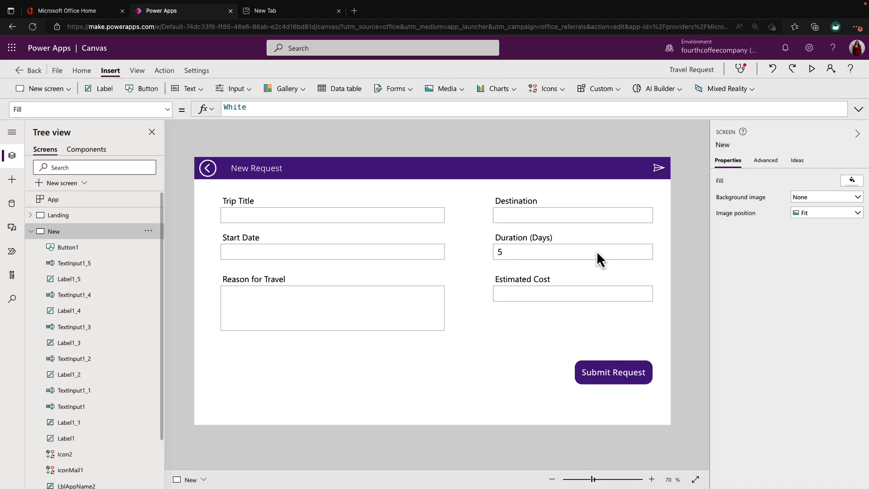
{"action": "mouse_move", "coordinate": [598, 261]}
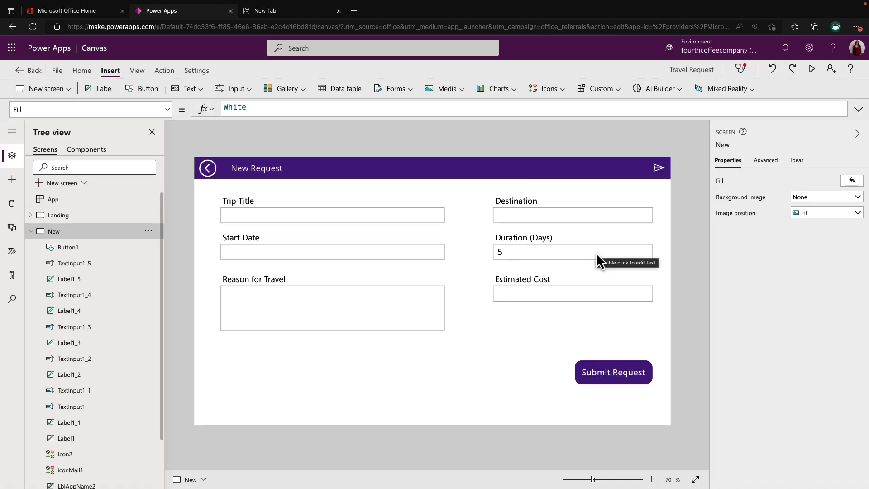
- Review the Format options of the Duration (Days) input and bring up the Insert panel
{"action": "left_click", "coordinate": [554, 252]}
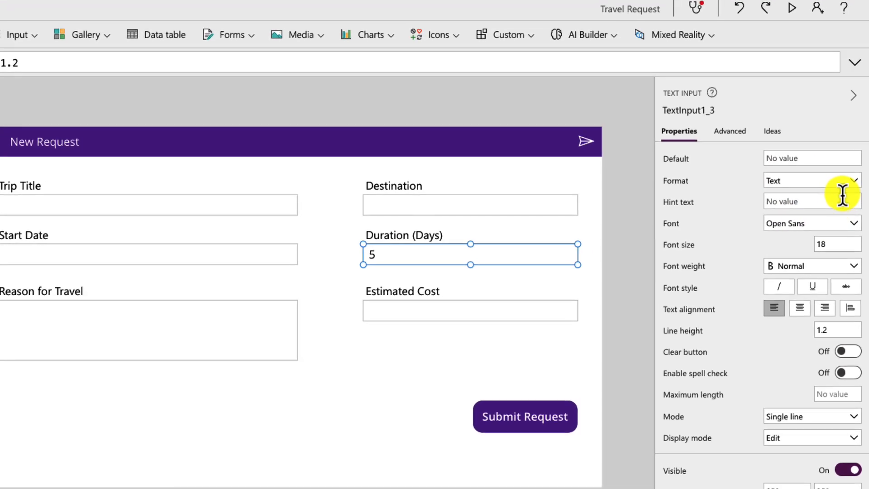
{"action": "left_click", "coordinate": [854, 180]}
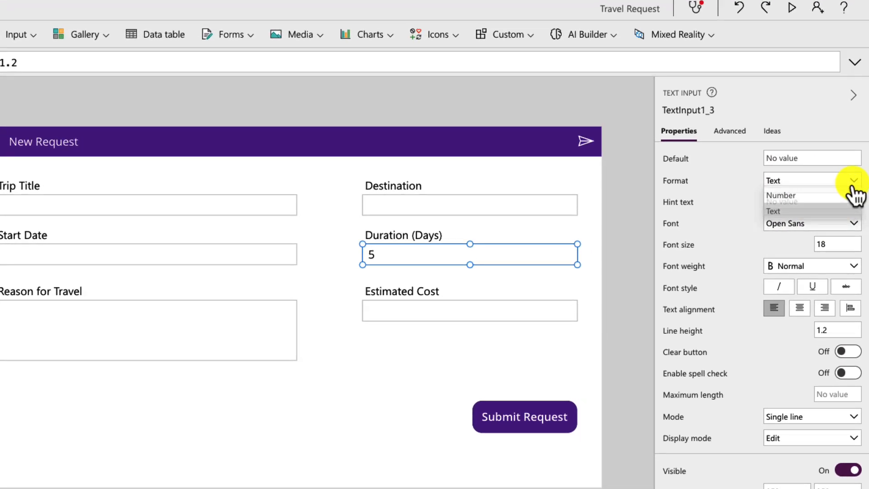
{"action": "left_click", "coordinate": [782, 196]}
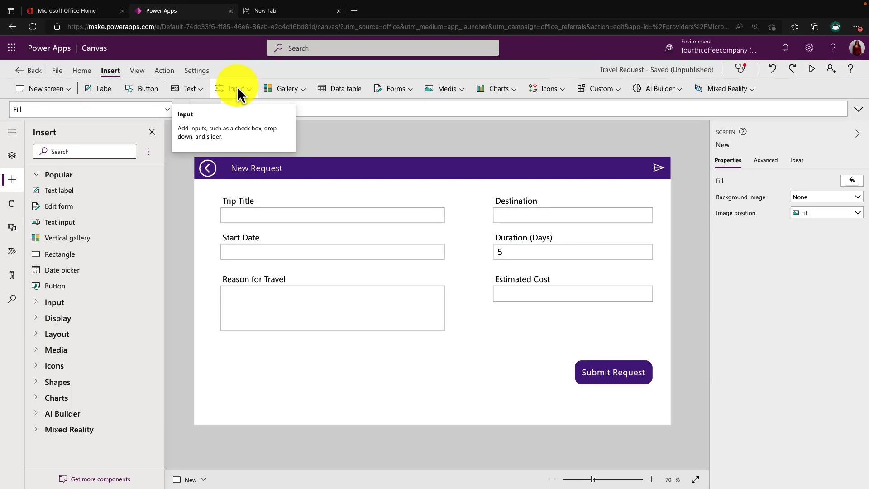
- Insert a slider below Estimated Cost and check it in preview
{"action": "left_click", "coordinate": [238, 88]}
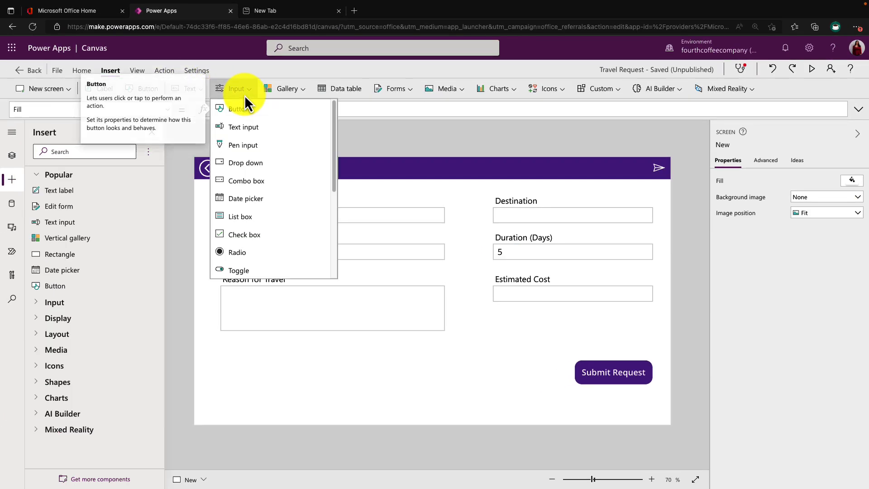
{"action": "scroll", "scroll_direction": "down", "scroll_amount": 3}
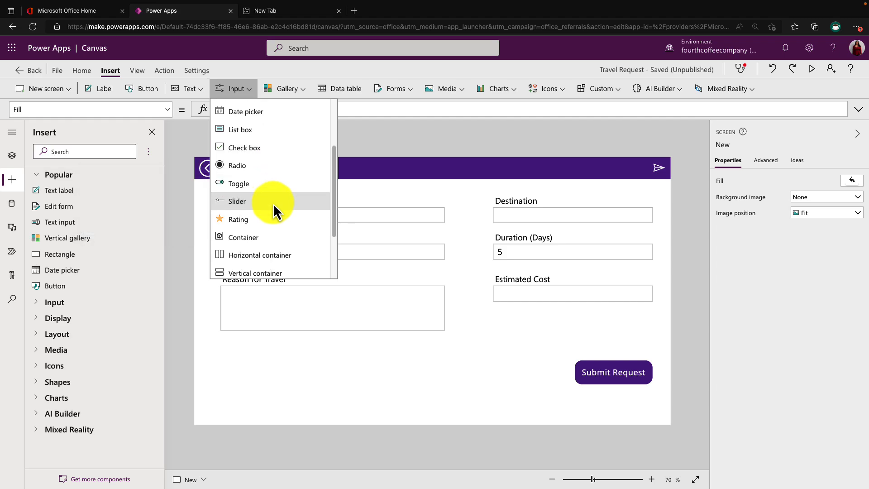
{"action": "left_click", "coordinate": [237, 201]}
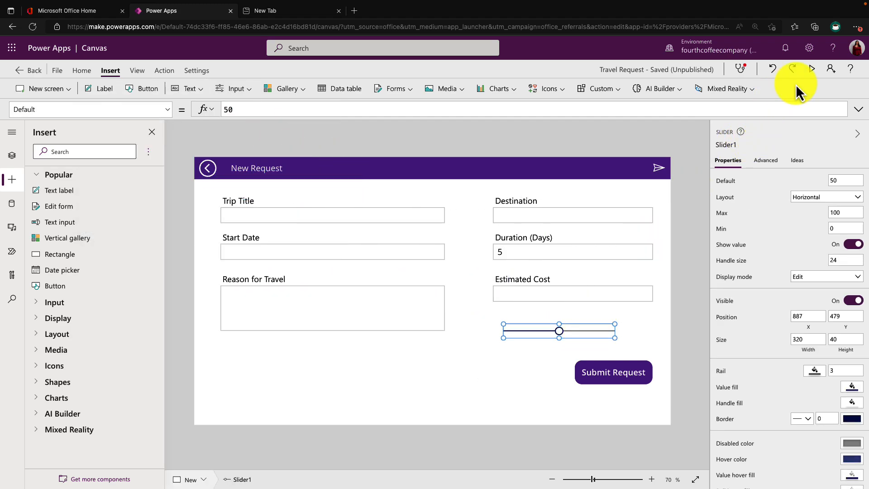
{"action": "left_click", "coordinate": [812, 69]}
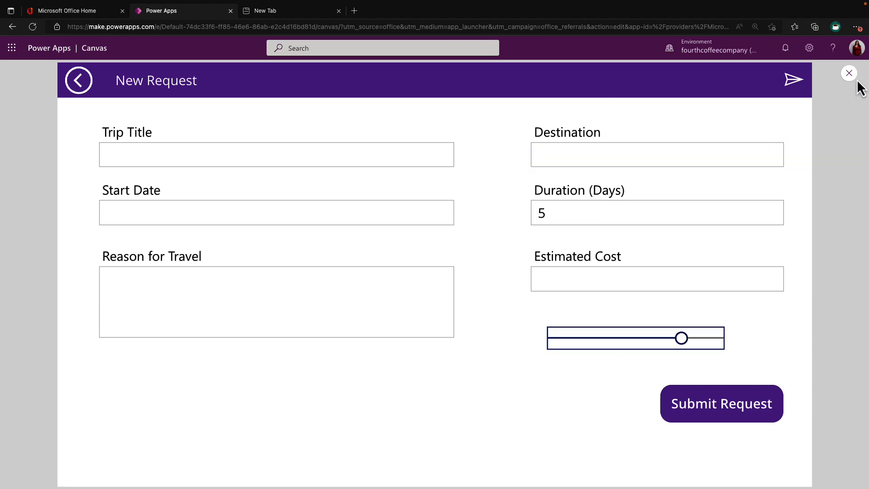
{"action": "left_click", "coordinate": [849, 73]}
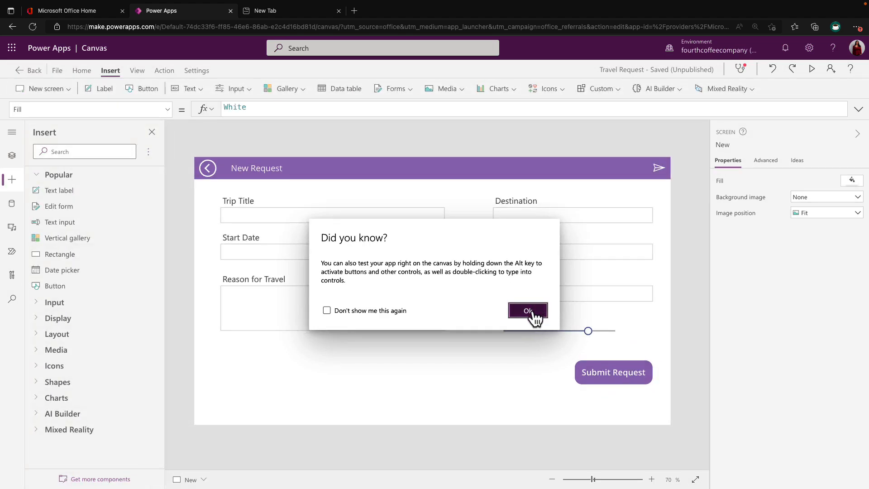
- Import the numberControl component from the component library
{"action": "left_click", "coordinate": [527, 311]}
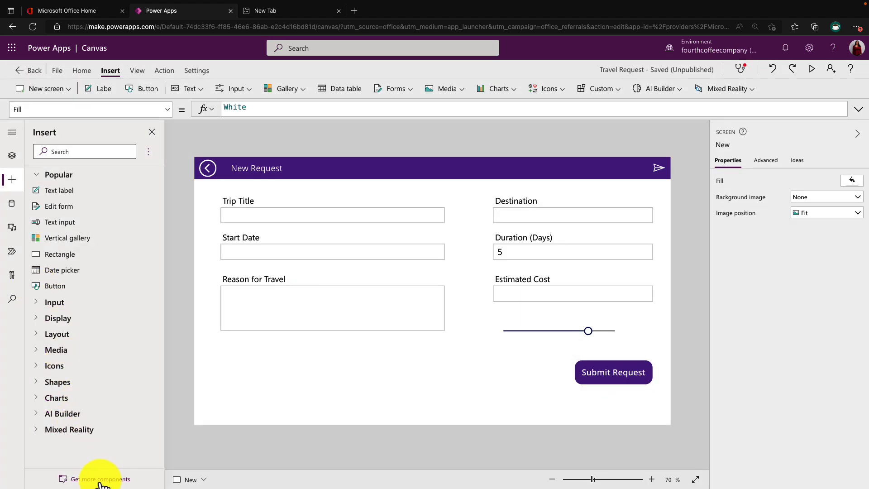
{"action": "mouse_move", "coordinate": [11, 209]}
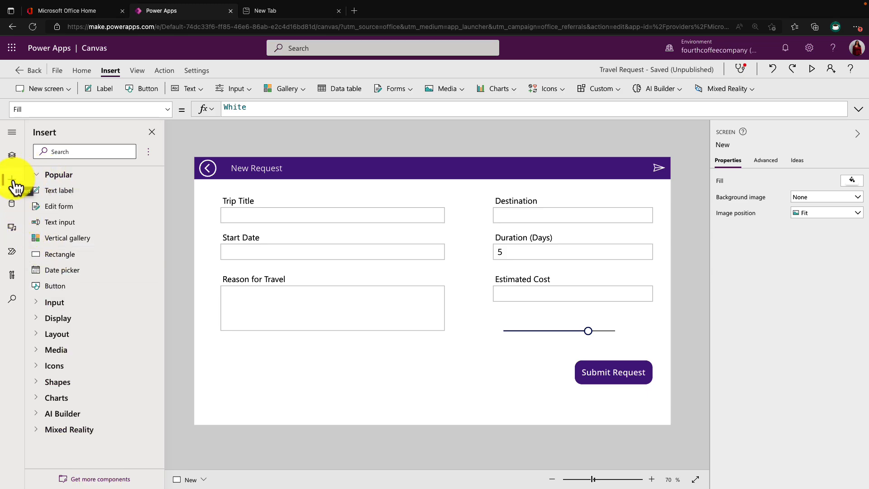
{"action": "left_click", "coordinate": [100, 479]}
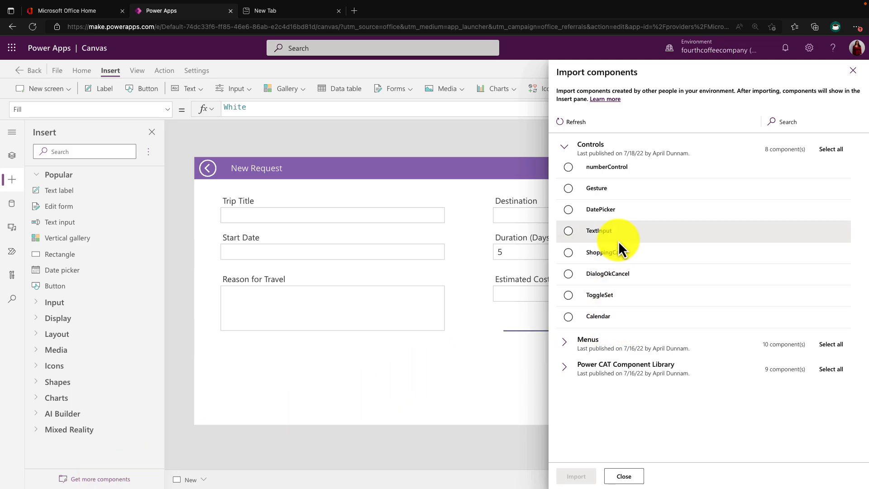
{"action": "left_click", "coordinate": [568, 166]}
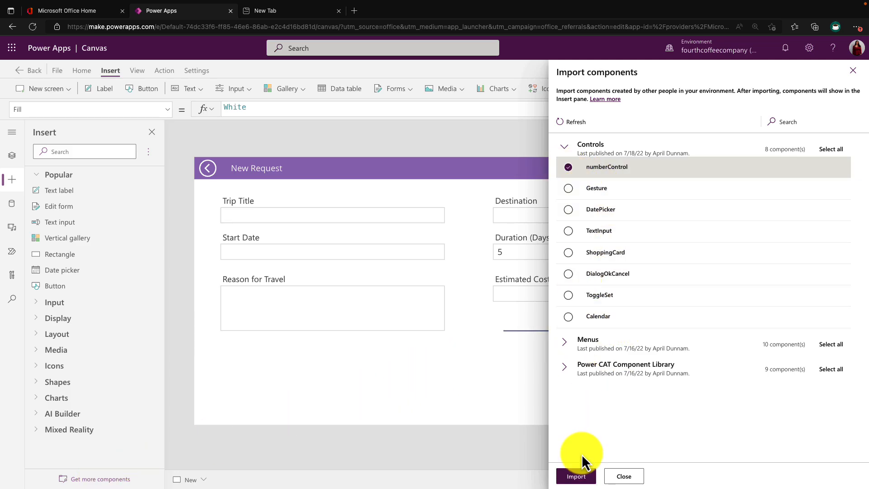
{"action": "left_click", "coordinate": [576, 476]}
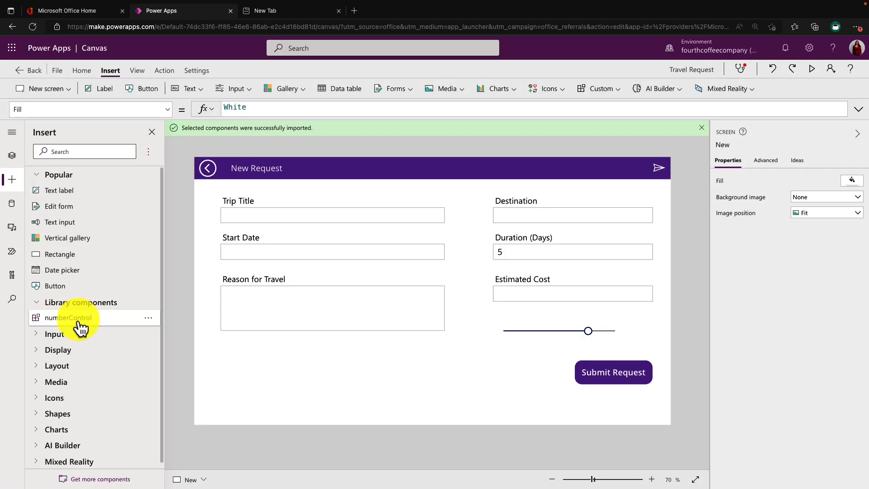
- Place a numberControl counter on the New Request screen and select it
{"action": "left_click", "coordinate": [69, 318]}
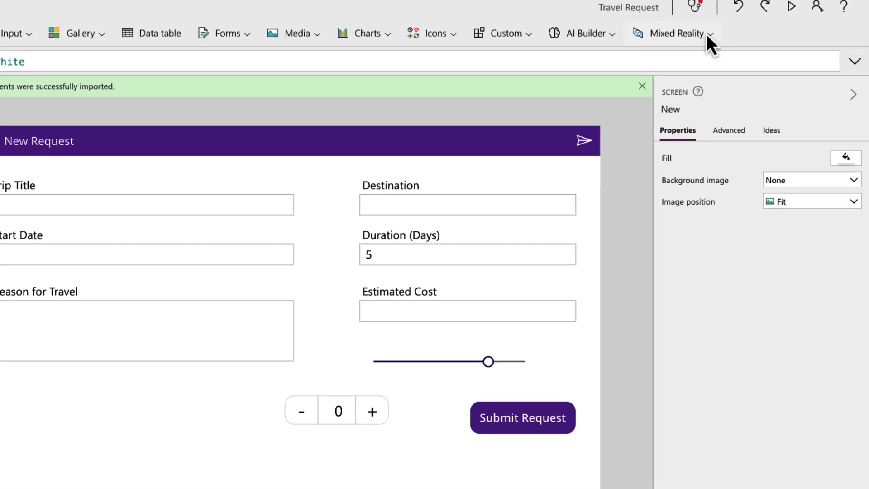
{"action": "left_click", "coordinate": [337, 410]}
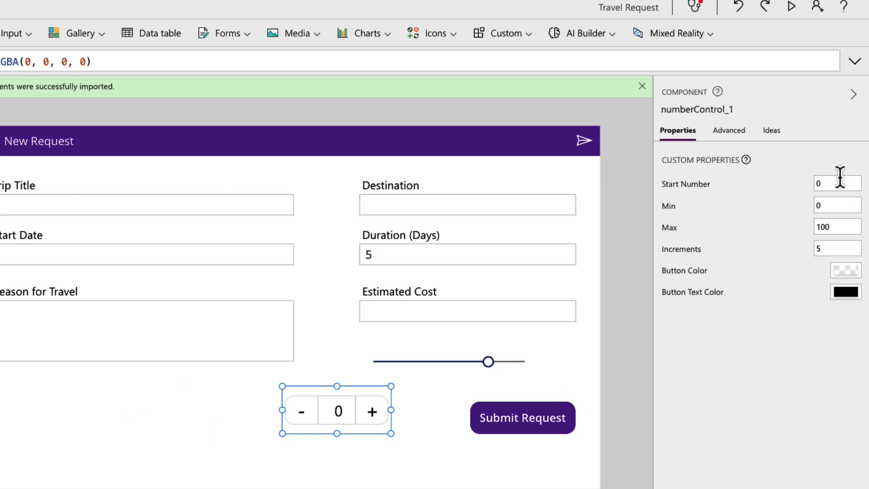
- Set the counter's custom properties Max to 10 and Increments to 1
{"action": "left_click", "coordinate": [834, 184]}
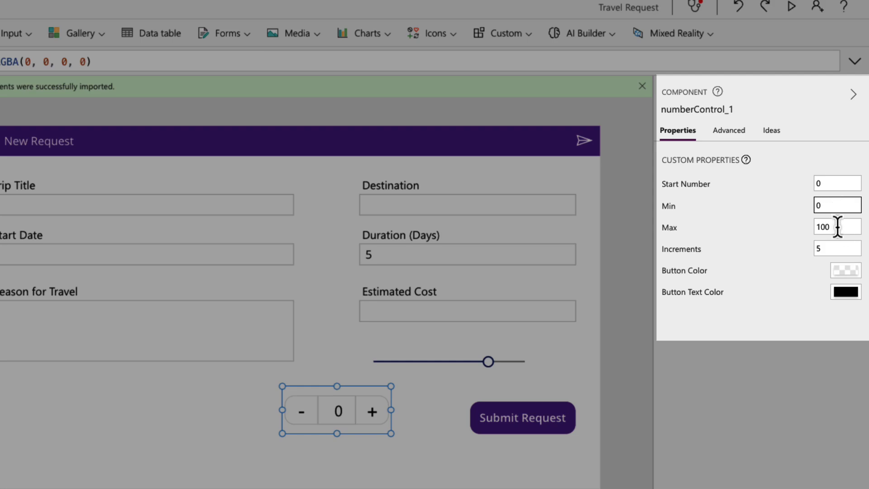
{"action": "triple_click", "coordinate": [834, 228]}
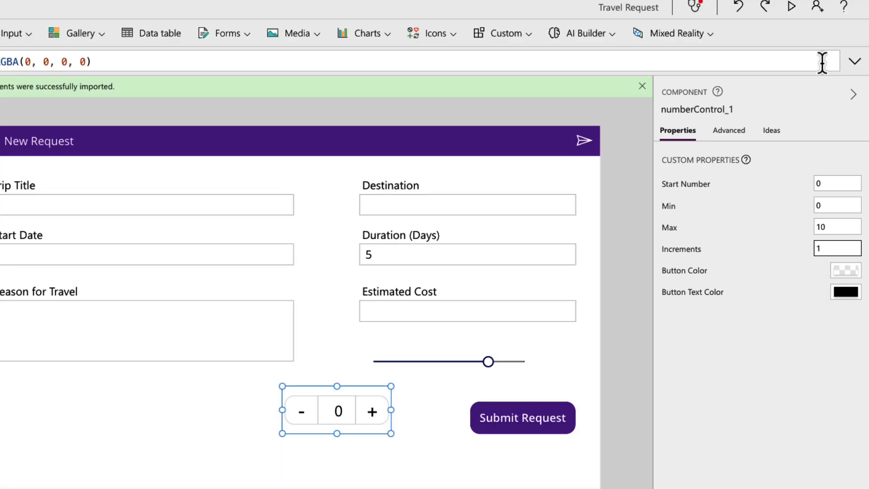
- In preview, step the counter up to 5 and back down to 0
{"action": "left_click", "coordinate": [110, 71]}
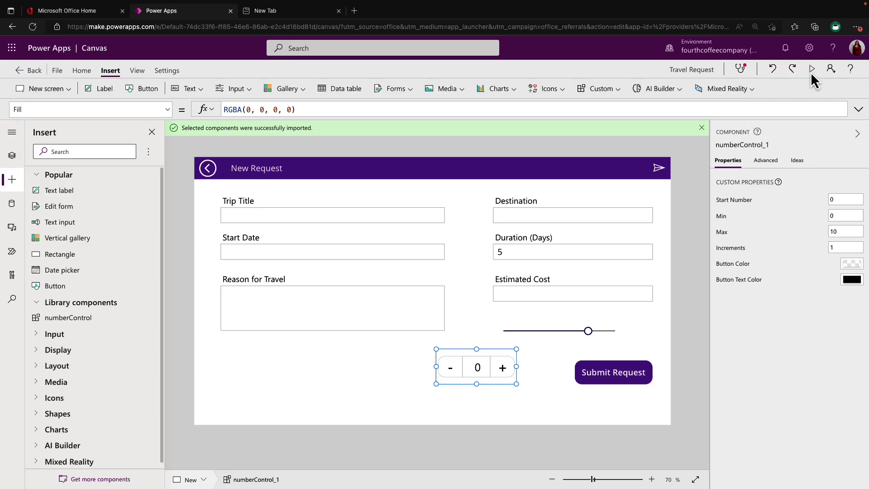
{"action": "left_click", "coordinate": [812, 68]}
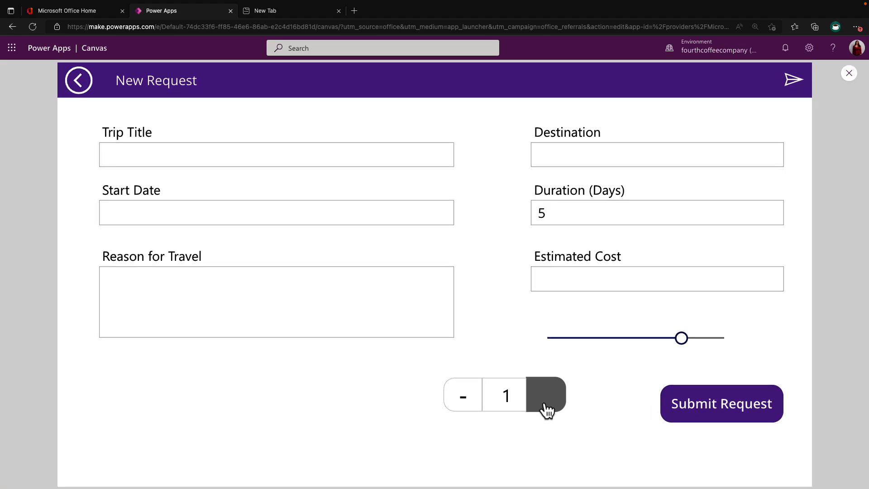
{"action": "left_click", "coordinate": [545, 396]}
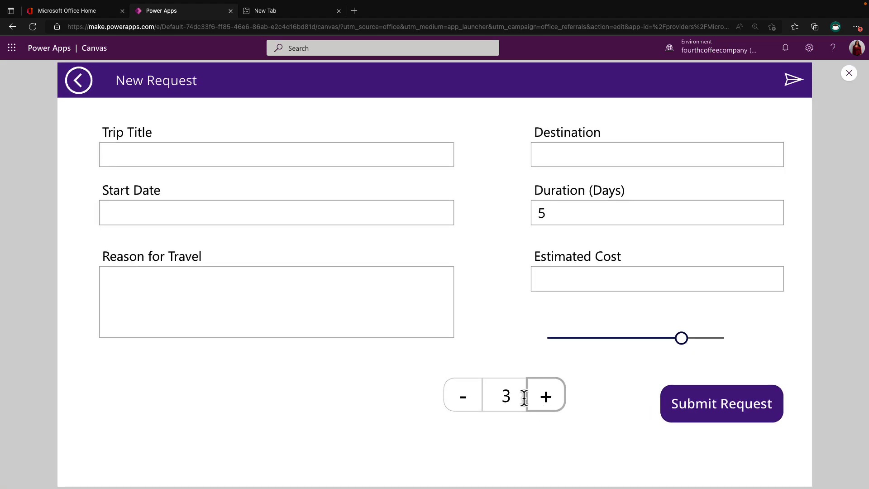
{"action": "left_click", "coordinate": [545, 396]}
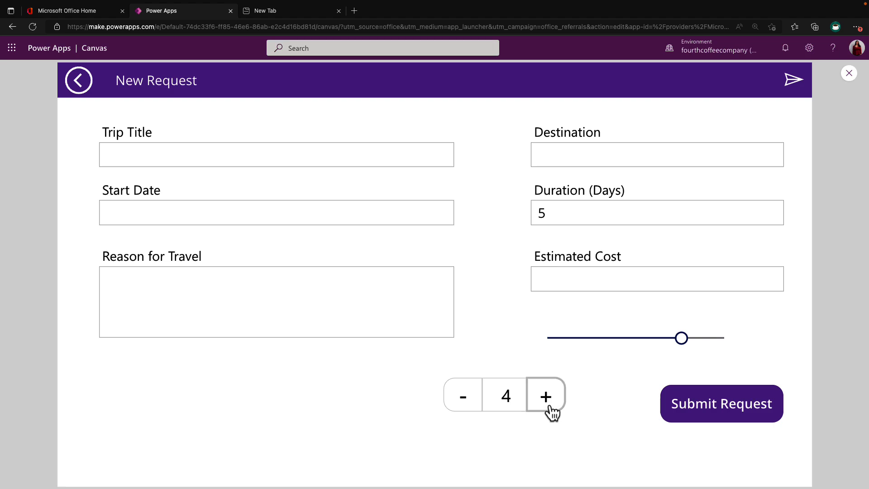
{"action": "left_click", "coordinate": [545, 396]}
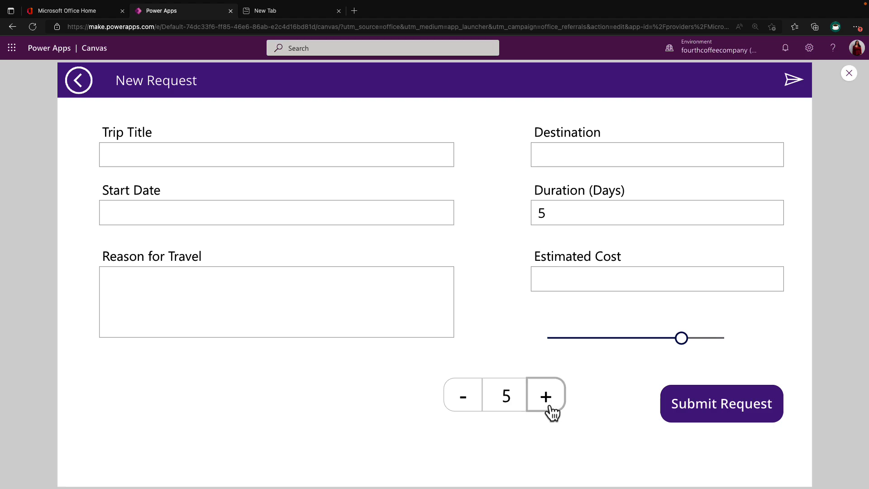
{"action": "mouse_move", "coordinate": [462, 411]}
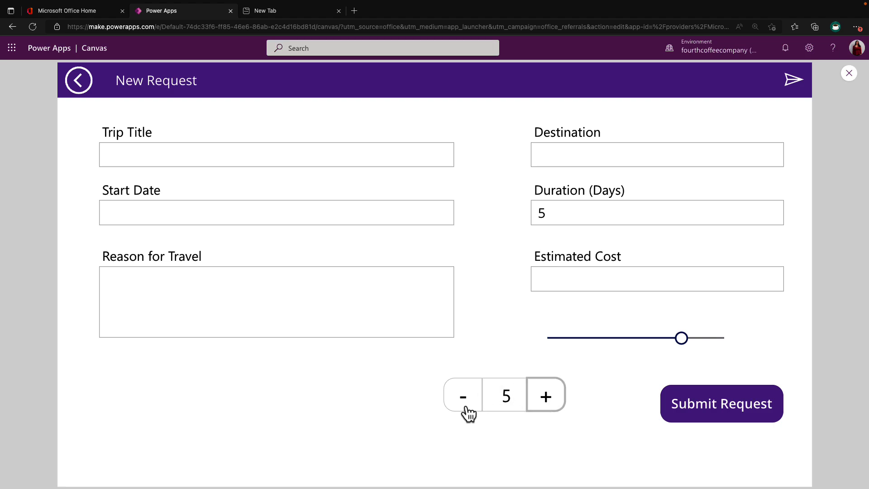
{"action": "left_click", "coordinate": [463, 396]}
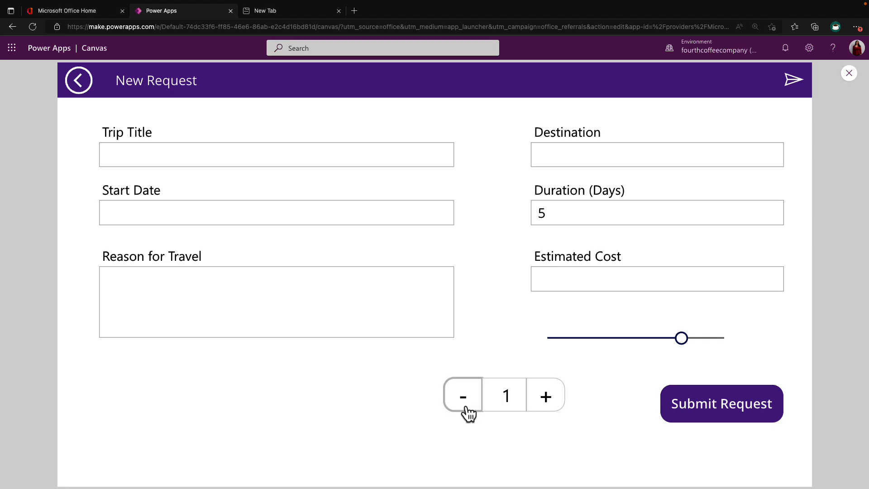
{"action": "left_click", "coordinate": [463, 396]}
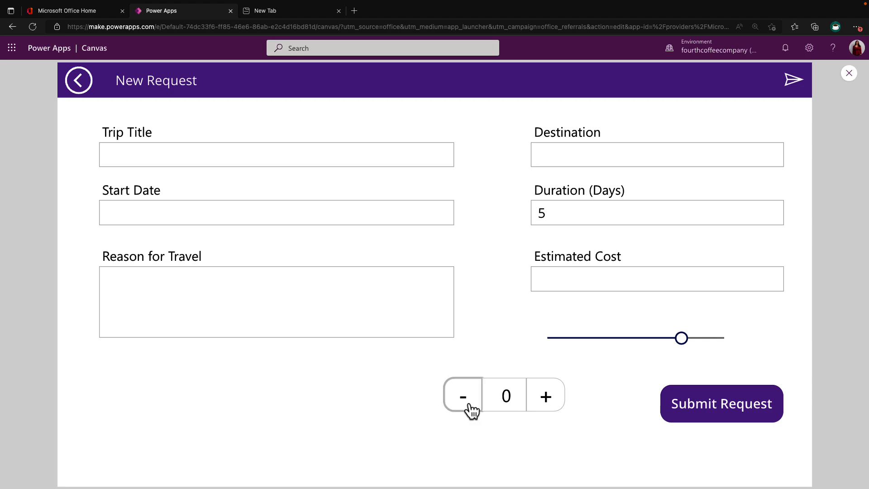
{"action": "mouse_move", "coordinate": [545, 396]}
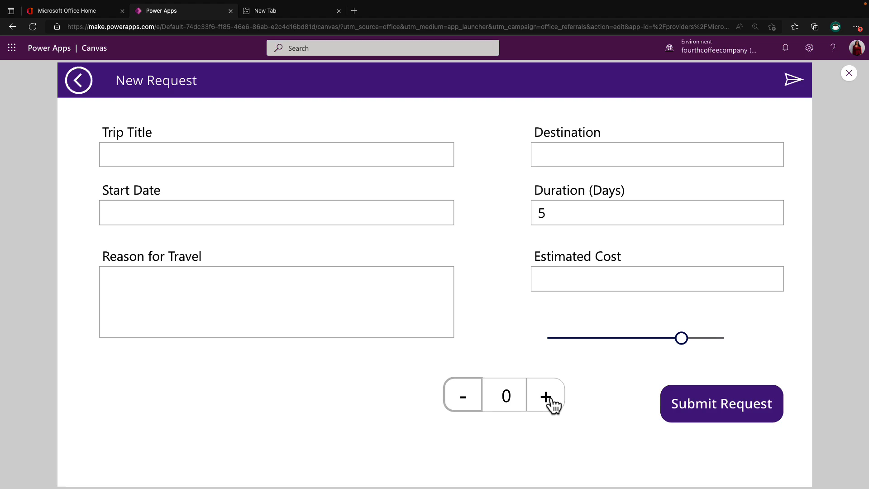
- Step the counter up to its maximum of 10 and back down again
{"action": "left_click", "coordinate": [546, 395]}
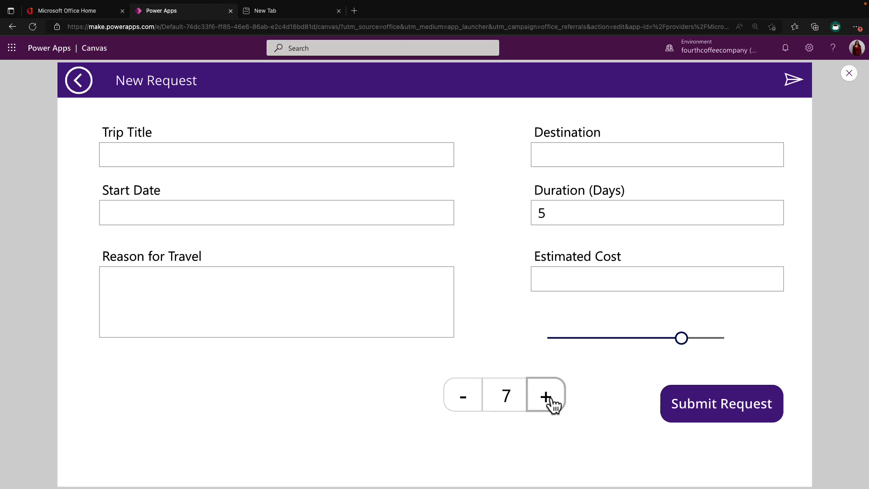
{"action": "left_click", "coordinate": [545, 395]}
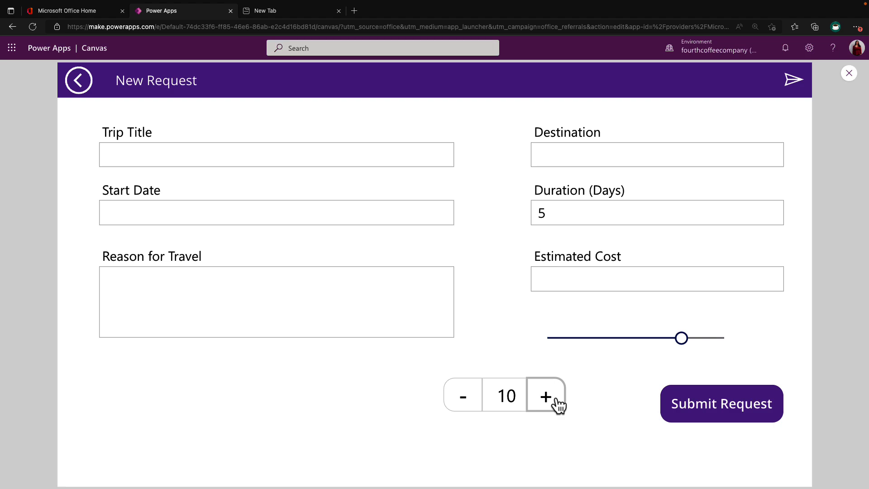
{"action": "mouse_move", "coordinate": [518, 406]}
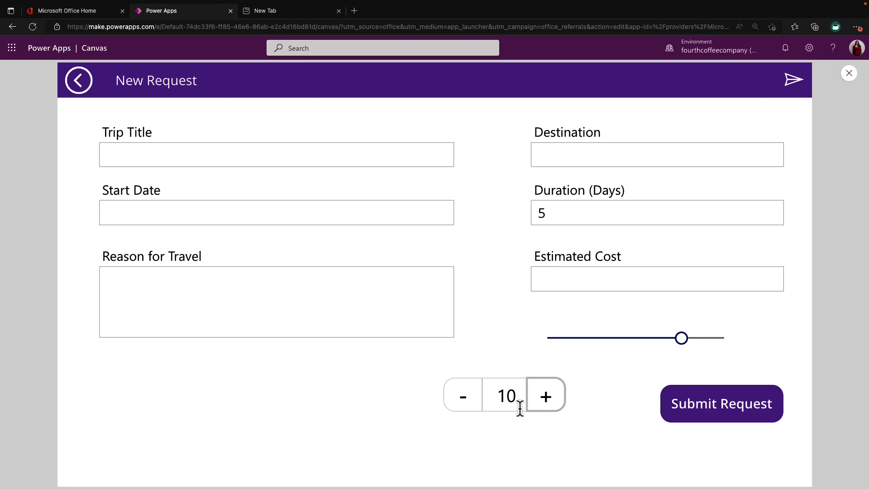
{"action": "left_click", "coordinate": [463, 396]}
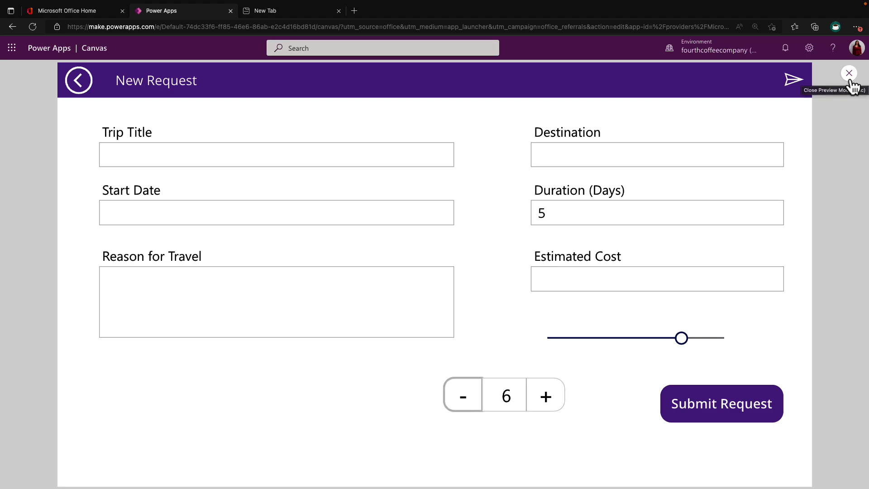
- Close the preview and enter the Controls app past its welcome dialog
{"action": "left_click", "coordinate": [849, 73]}
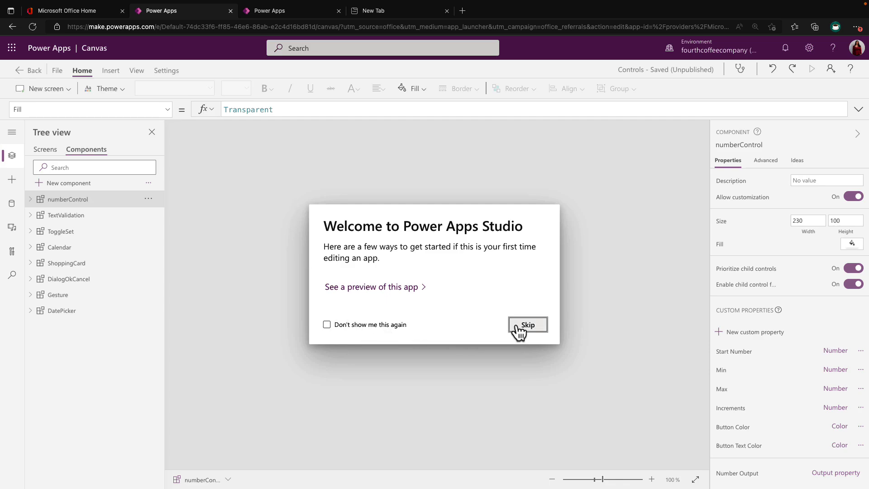
{"action": "left_click", "coordinate": [527, 325]}
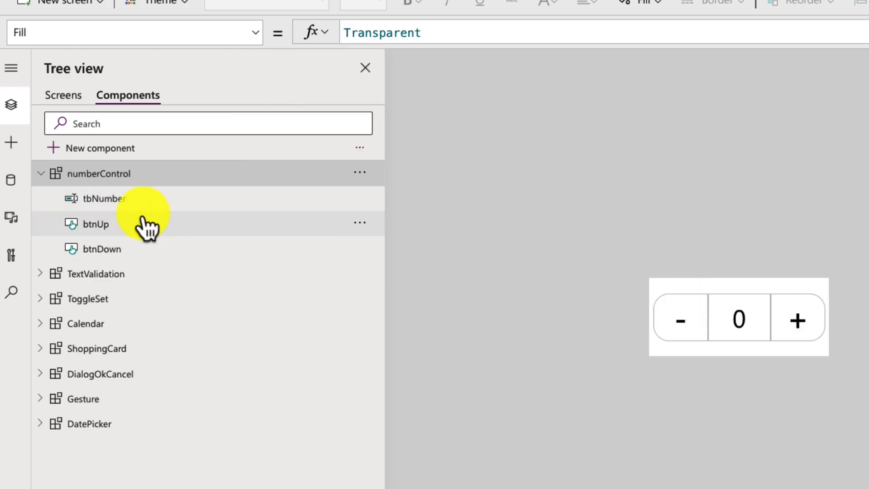
{"action": "mouse_move", "coordinate": [176, 243]}
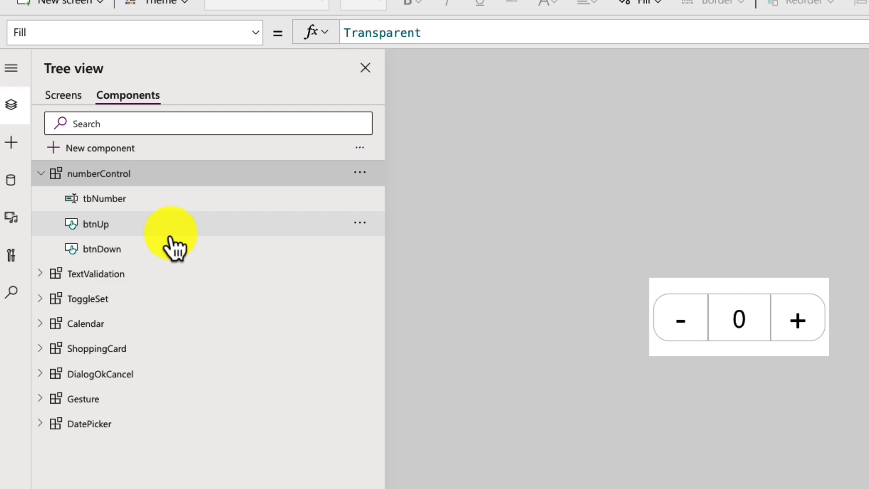
- Inspect numberControl's tbNumber box and btnUp / btnDown buttons in the Tree view
{"action": "left_click", "coordinate": [103, 198]}
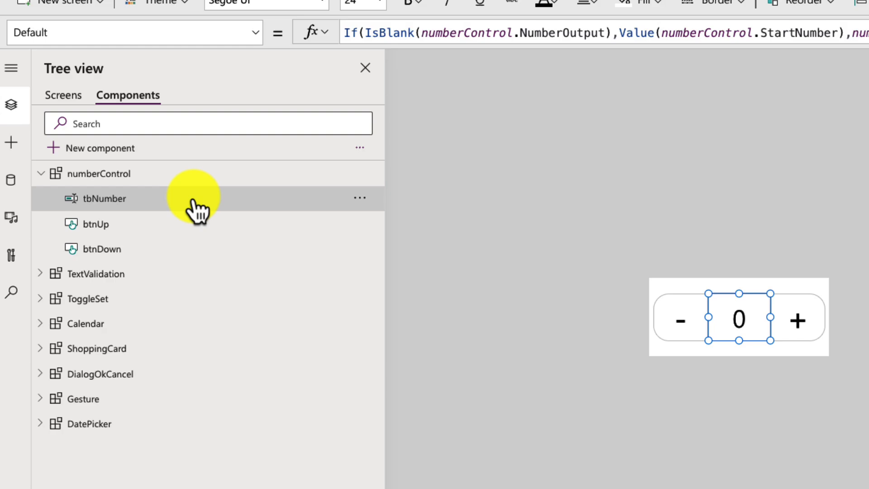
{"action": "left_click", "coordinate": [102, 224]}
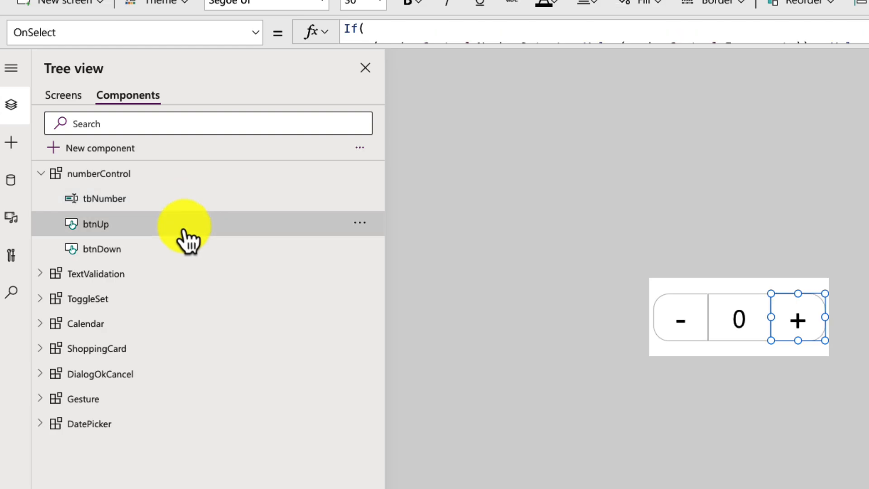
{"action": "left_click", "coordinate": [100, 249]}
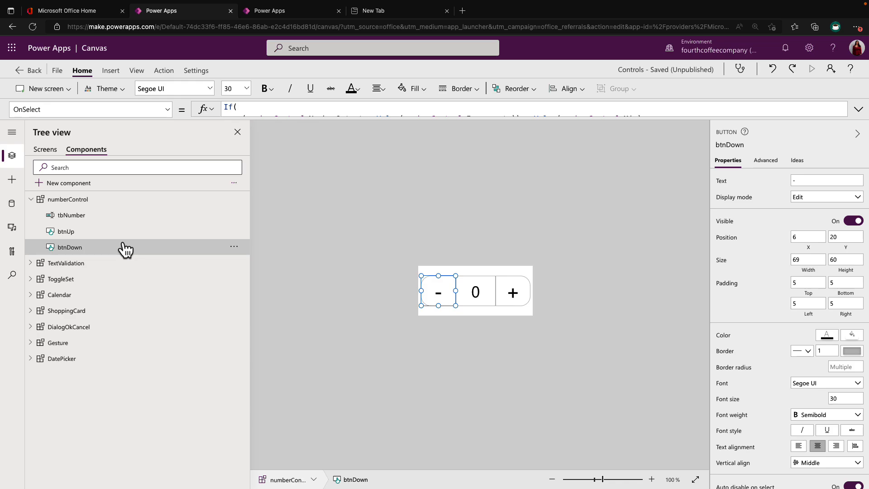
{"action": "mouse_move", "coordinate": [119, 215]}
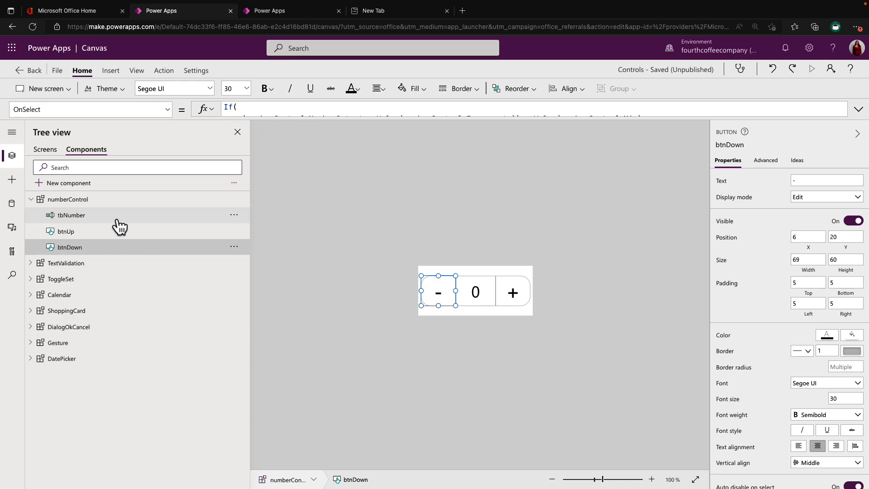
{"action": "left_click", "coordinate": [73, 216]}
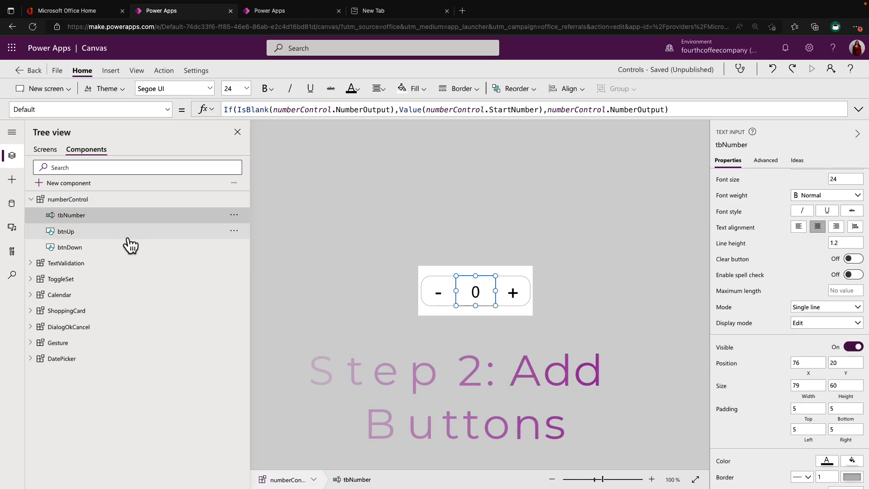
{"action": "left_click", "coordinate": [111, 71]}
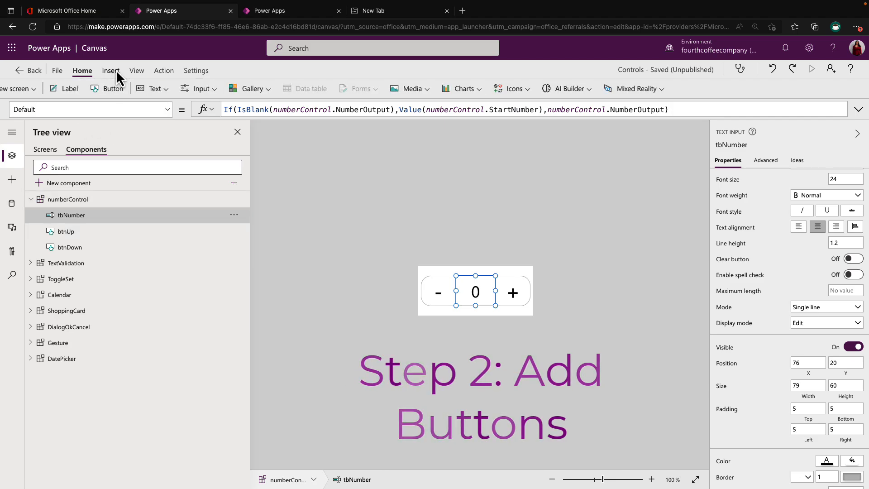
{"action": "left_click", "coordinate": [110, 71]}
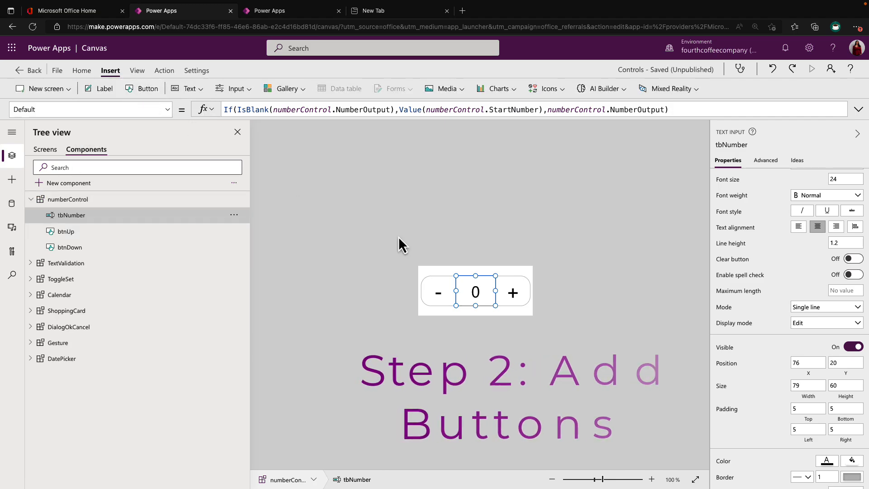
- Add a + button to numberControl with clear fill, dark text and gray border
{"action": "left_click", "coordinate": [141, 88]}
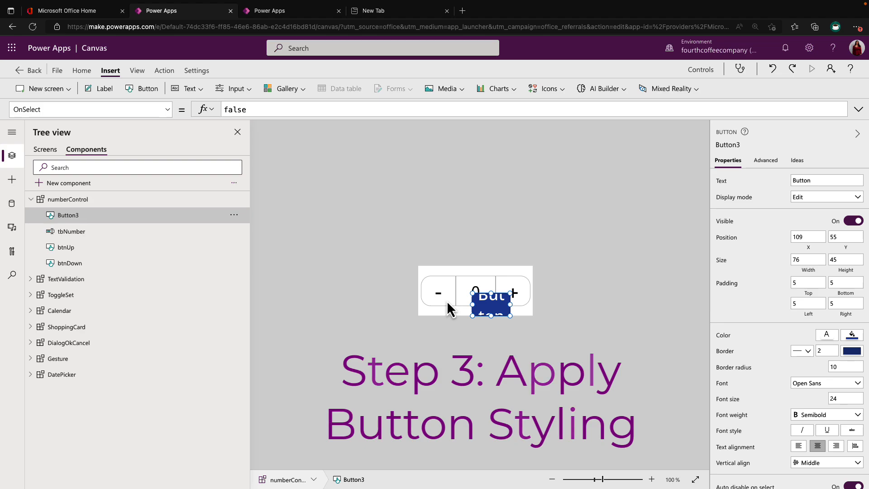
{"action": "mouse_move", "coordinate": [426, 304]}
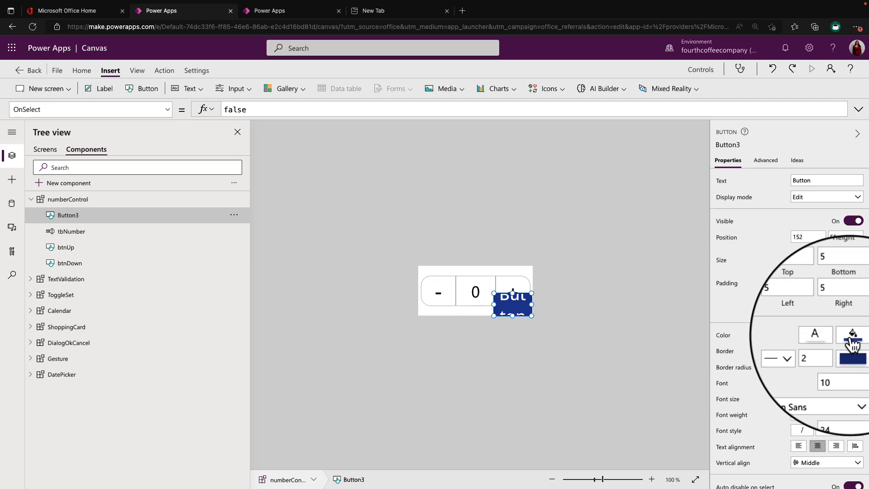
{"action": "left_click", "coordinate": [853, 335]}
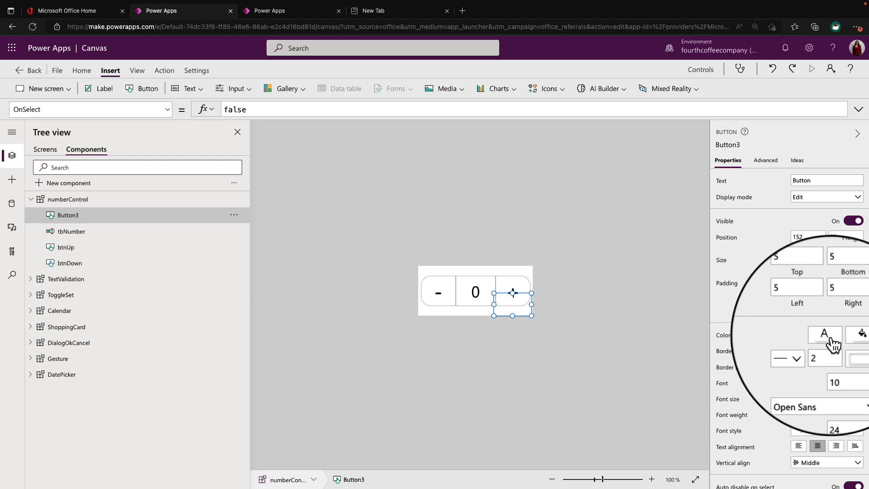
{"action": "left_click", "coordinate": [826, 334]}
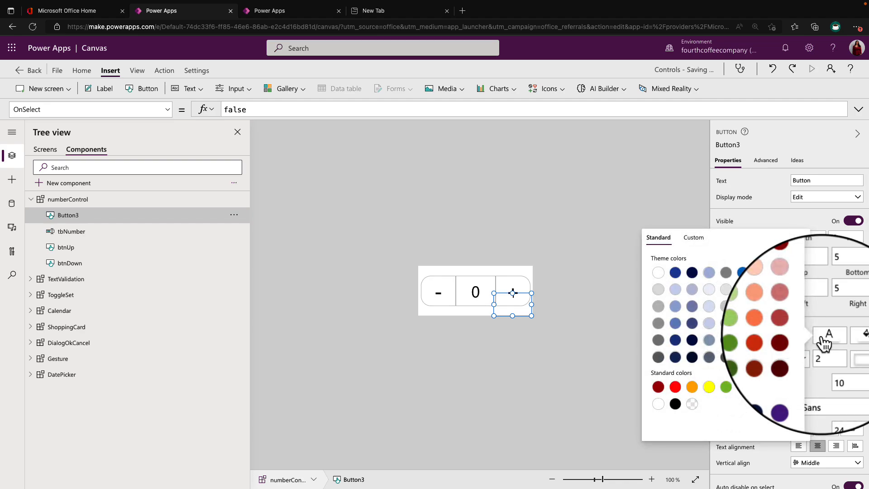
{"action": "left_click", "coordinate": [68, 199]}
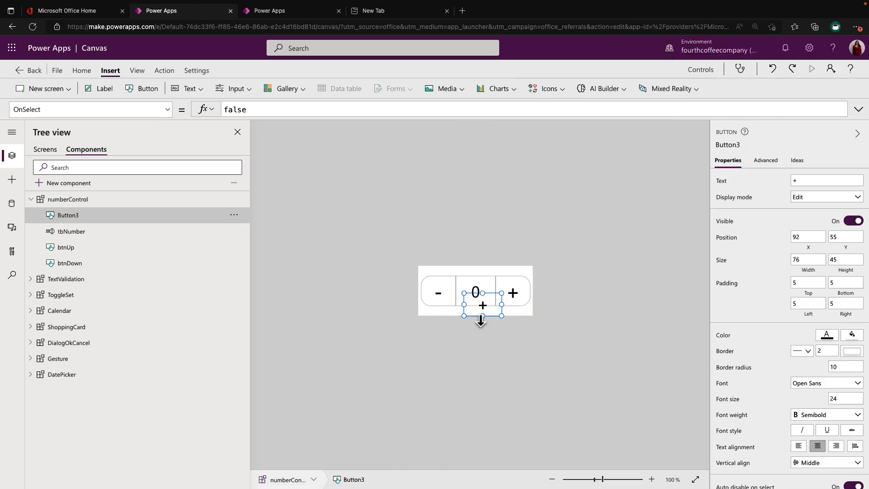
{"action": "mouse_move", "coordinate": [853, 351]}
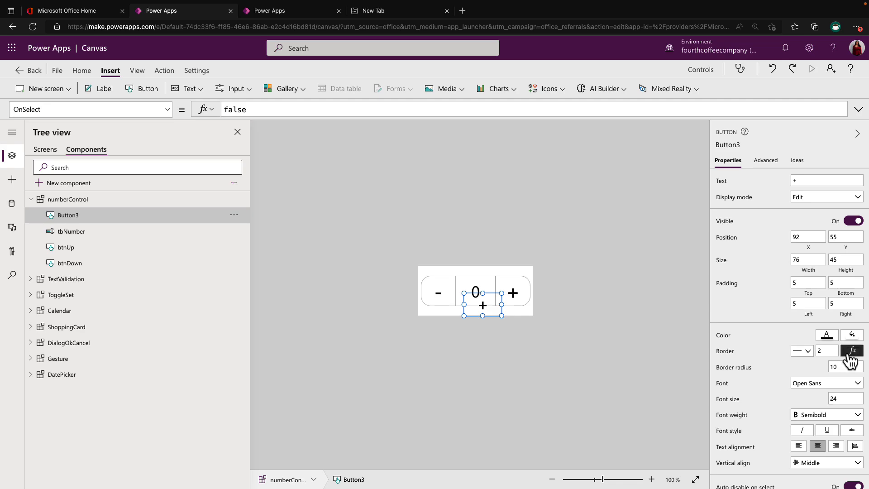
{"action": "left_click", "coordinate": [852, 350]}
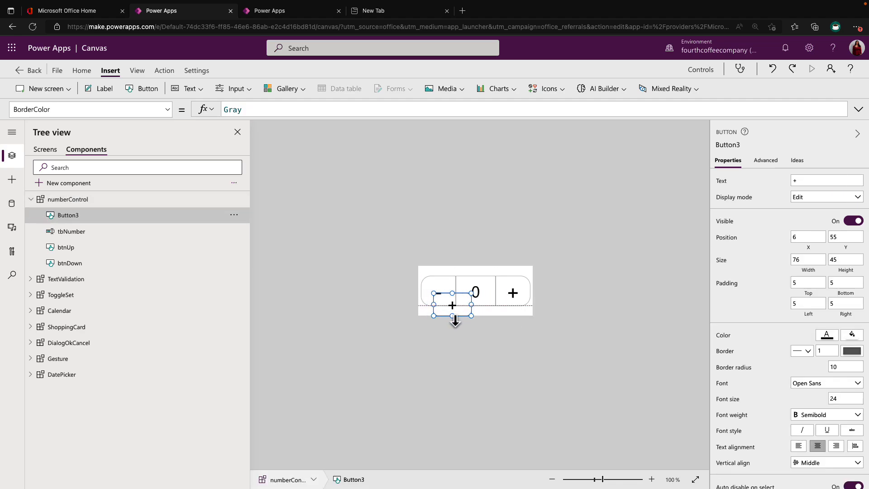
{"action": "left_click", "coordinate": [70, 199]}
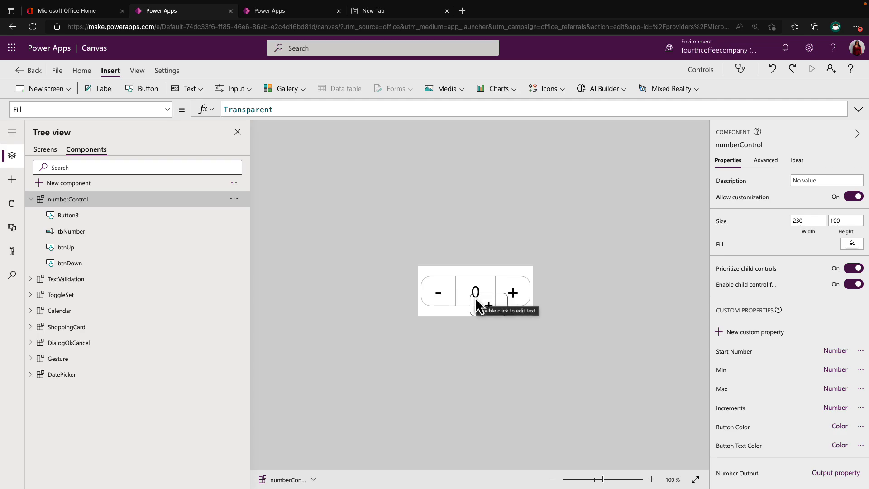
- Move the extra + button under the number and round it with border radius 190
{"action": "left_click", "coordinate": [509, 292]}
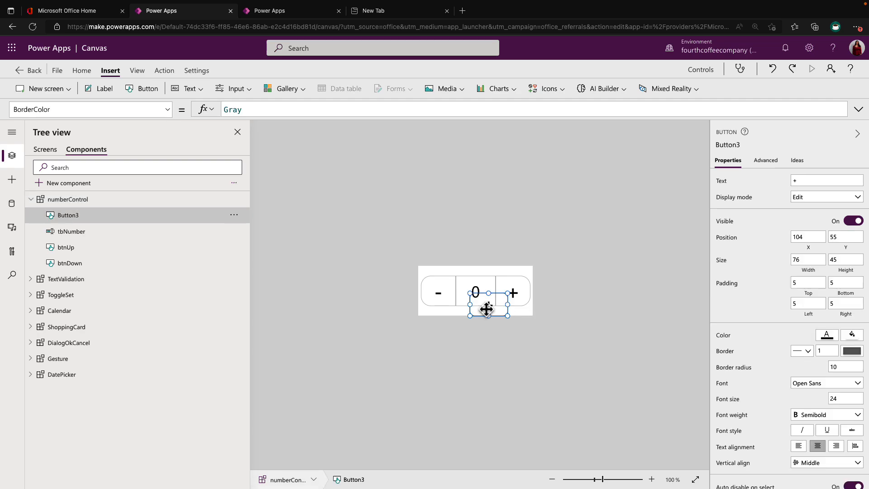
{"action": "mouse_move", "coordinate": [764, 276]}
{"action": "type", "text": "190"}
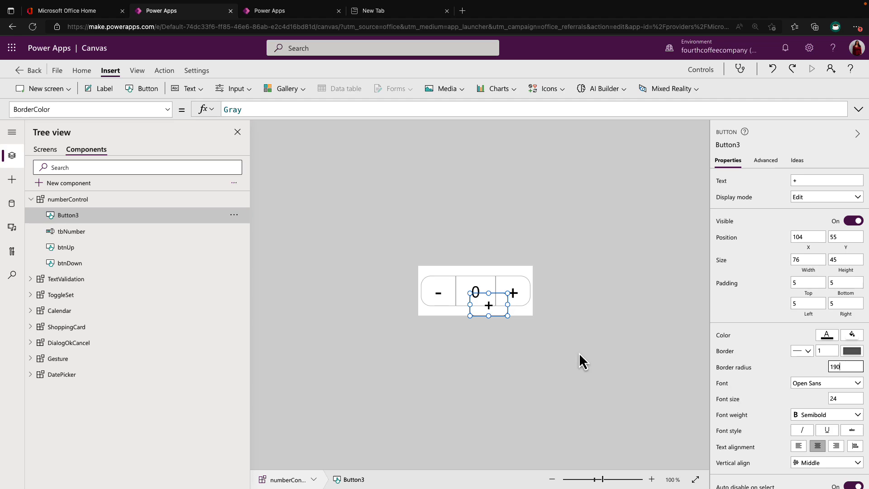
{"action": "left_click", "coordinate": [69, 200]}
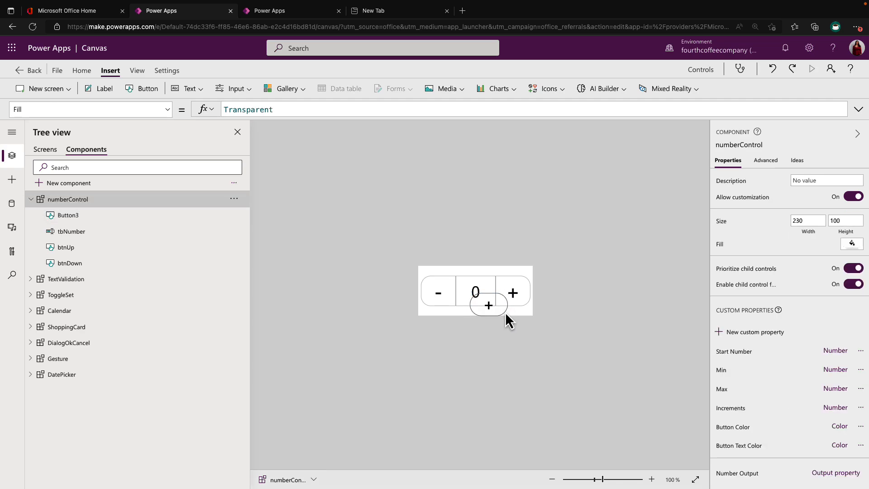
{"action": "mouse_move", "coordinate": [465, 302]}
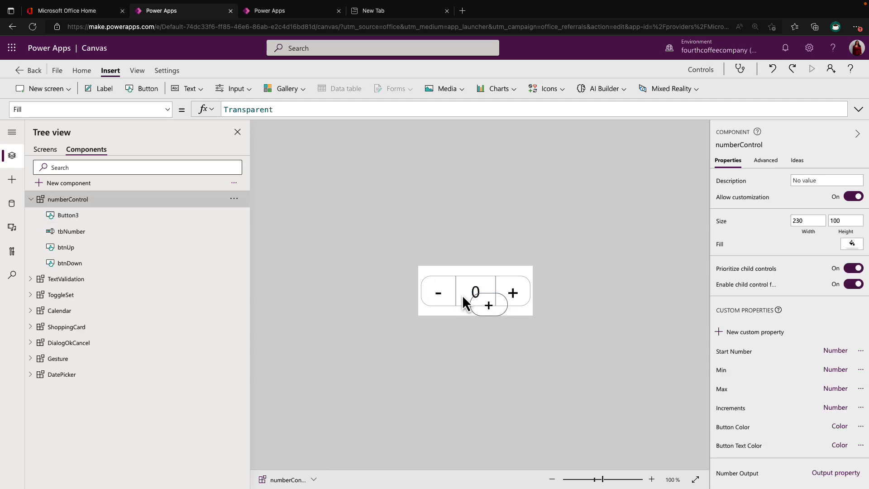
{"action": "mouse_move", "coordinate": [426, 306]}
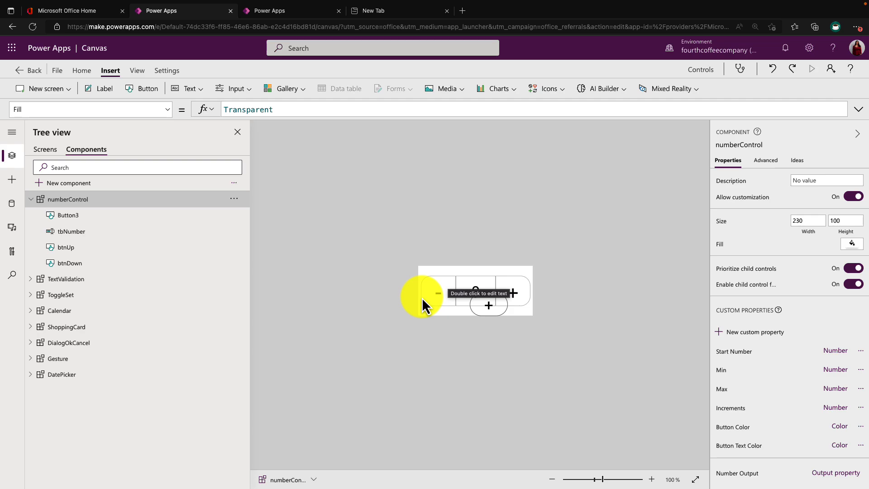
{"action": "mouse_move", "coordinate": [491, 318]}
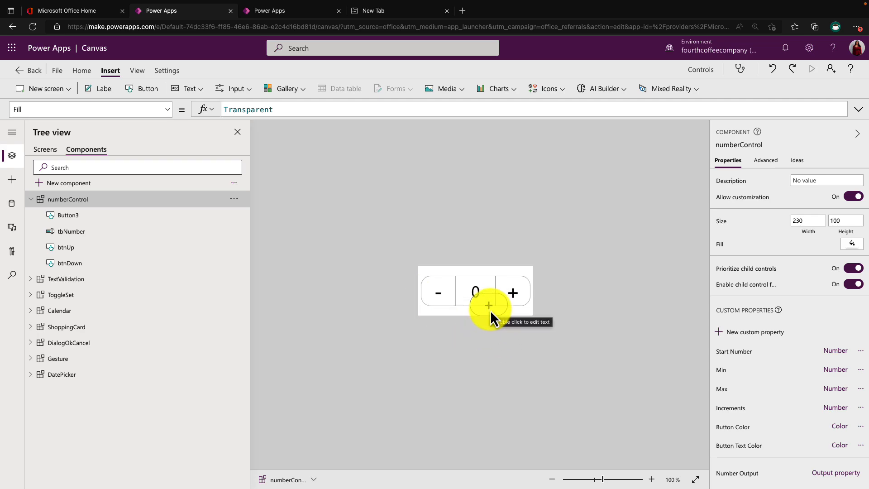
{"action": "left_click", "coordinate": [512, 292]}
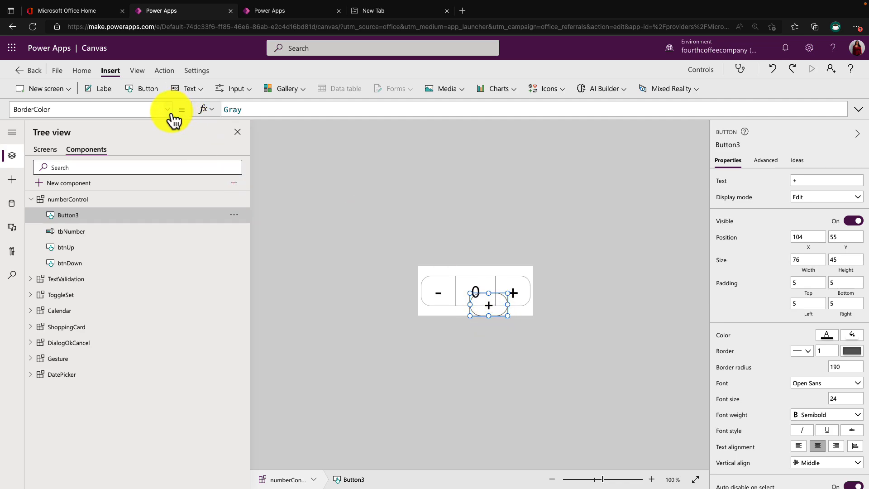
- Bring up the button's RadiusBottomLeft property in the property list
{"action": "left_click", "coordinate": [169, 109]}
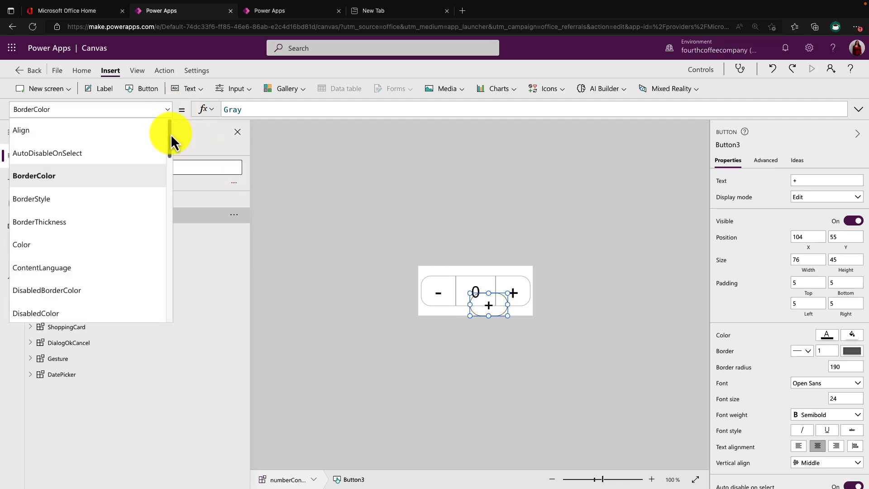
{"action": "scroll", "scroll_direction": "down", "scroll_amount": 3}
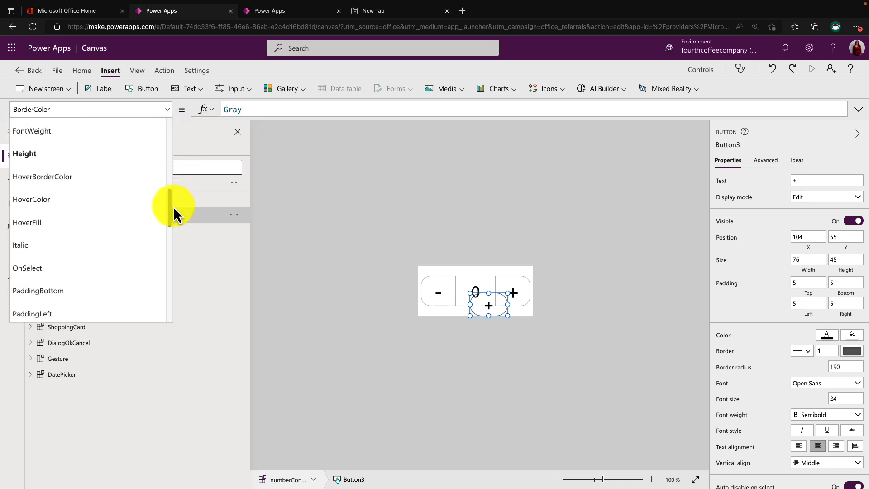
{"action": "scroll", "scroll_direction": "down", "scroll_amount": 3}
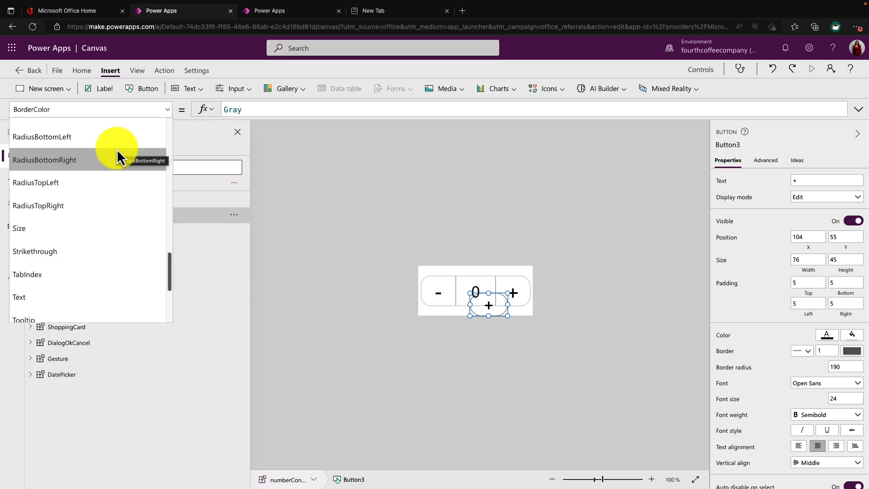
{"action": "mouse_move", "coordinate": [117, 137]}
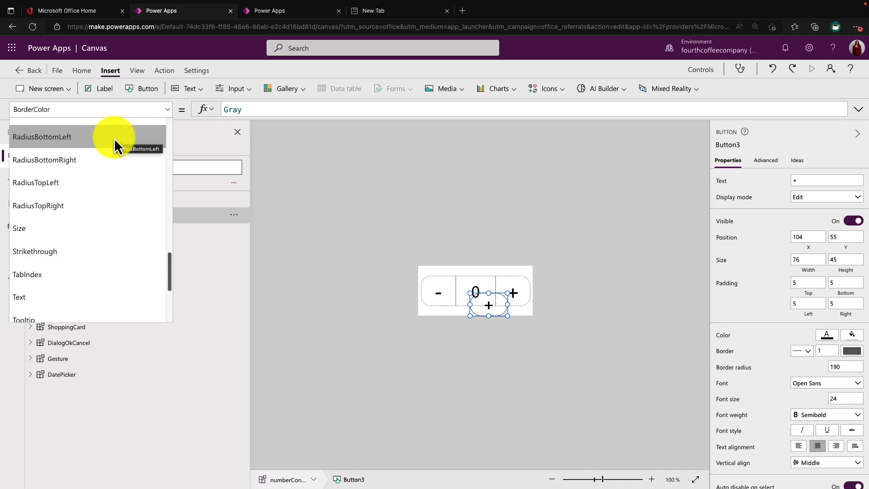
{"action": "mouse_move", "coordinate": [106, 182]}
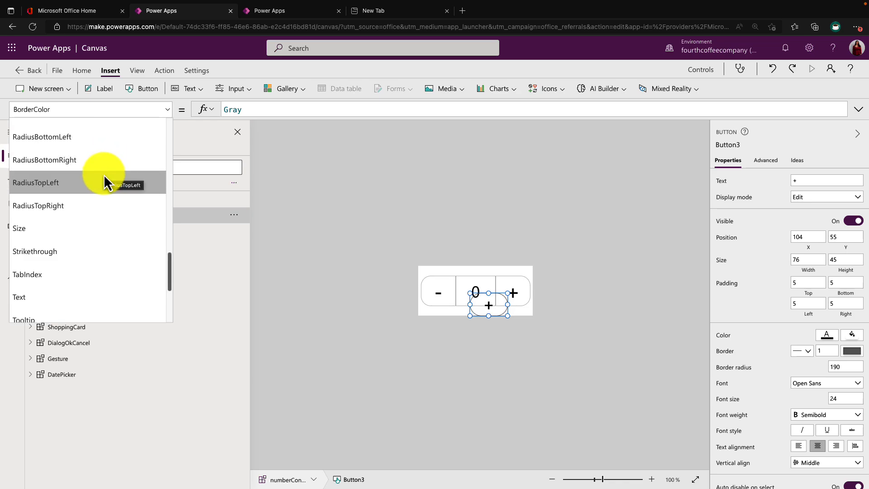
{"action": "mouse_move", "coordinate": [107, 196]}
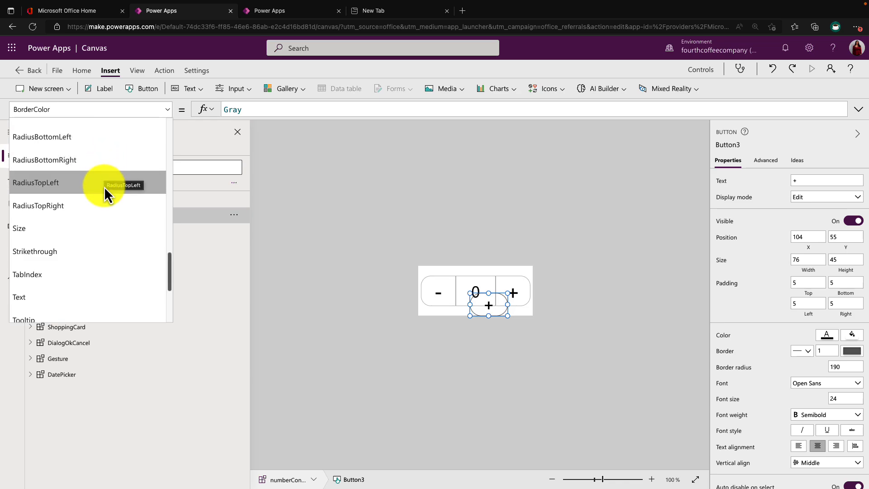
{"action": "left_click", "coordinate": [41, 137]}
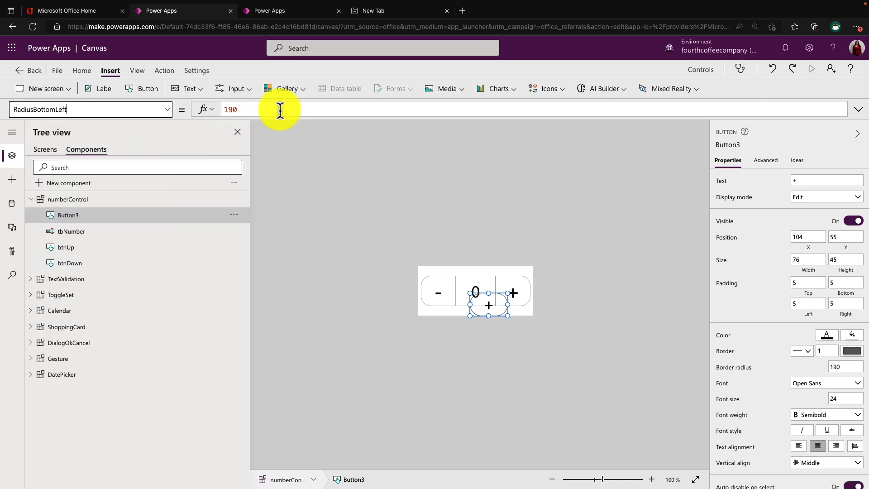
- Set left corner radii to 60 and right corner radii to 0 on the extra button
{"action": "left_click", "coordinate": [231, 108]}
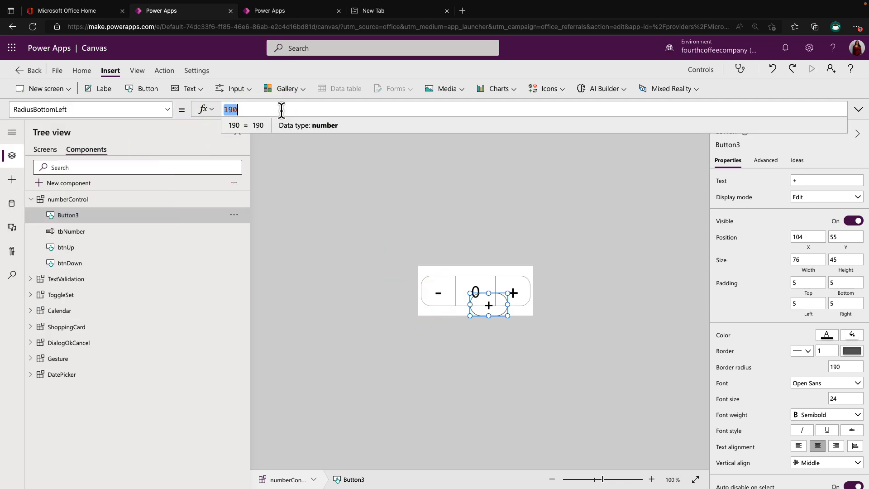
{"action": "type", "text": "60"}
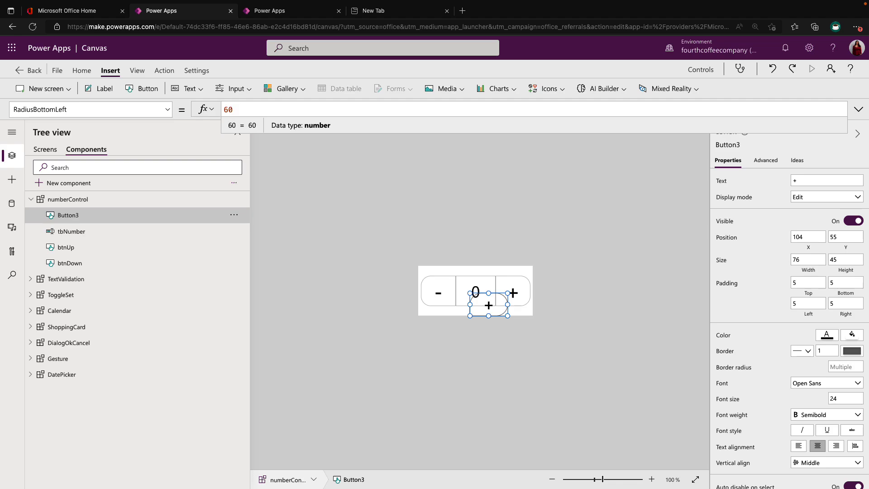
{"action": "left_click", "coordinate": [89, 108]}
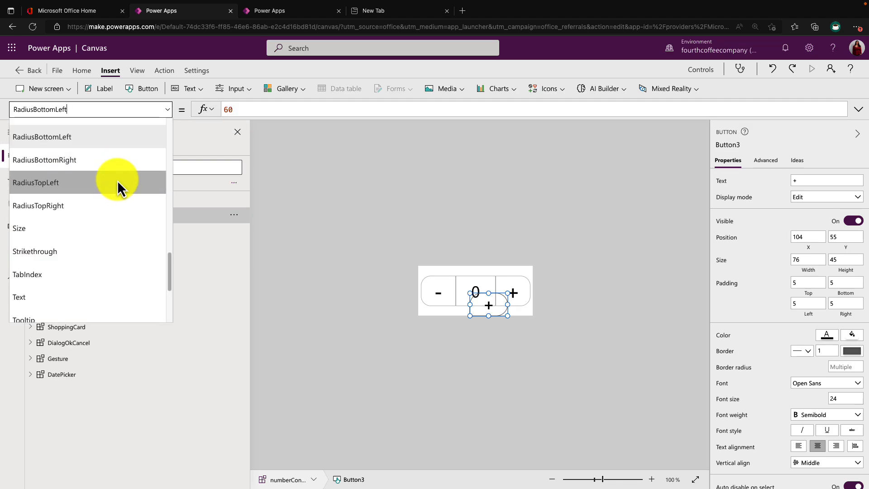
{"action": "left_click", "coordinate": [36, 182]}
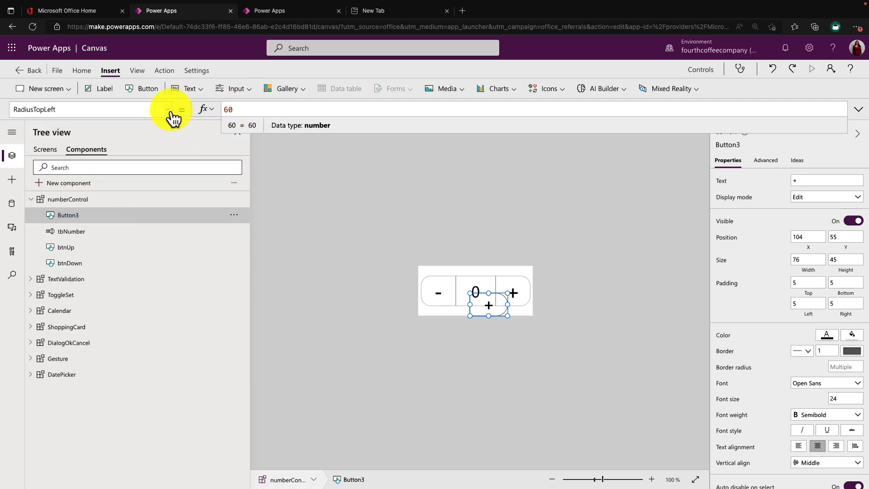
{"action": "left_click", "coordinate": [166, 109]}
{"action": "type", "text": "0"}
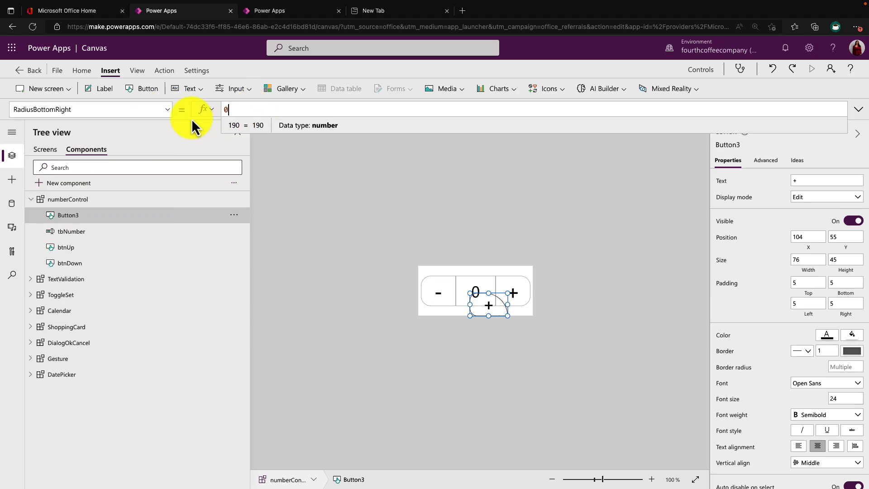
{"action": "left_click", "coordinate": [88, 110]}
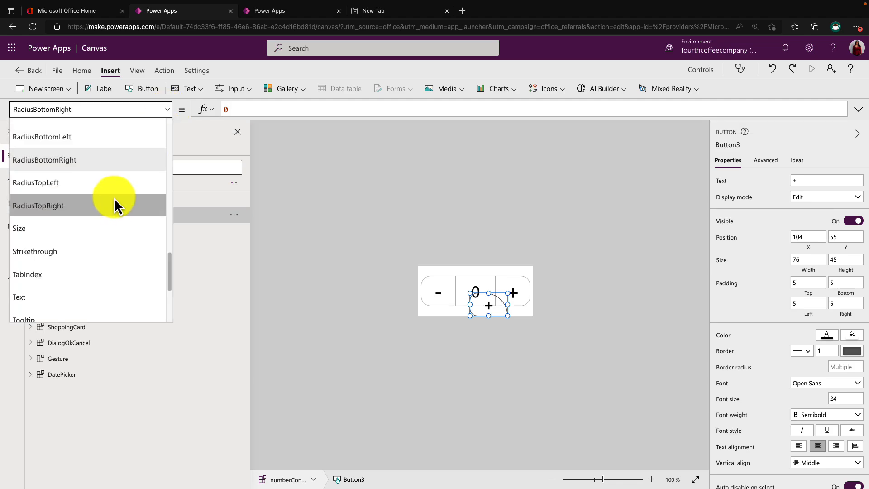
{"action": "left_click", "coordinate": [38, 206]}
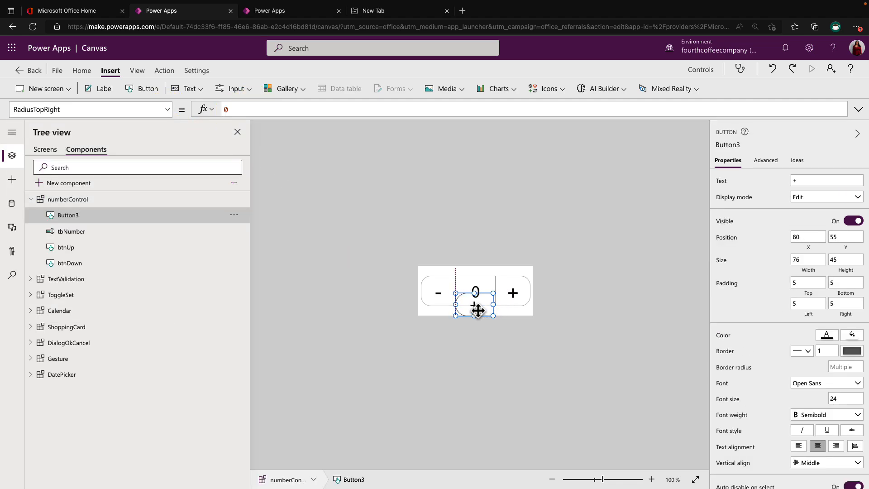
- Move the extra + button aside, then delete it from numberControl
{"action": "left_click", "coordinate": [69, 199]}
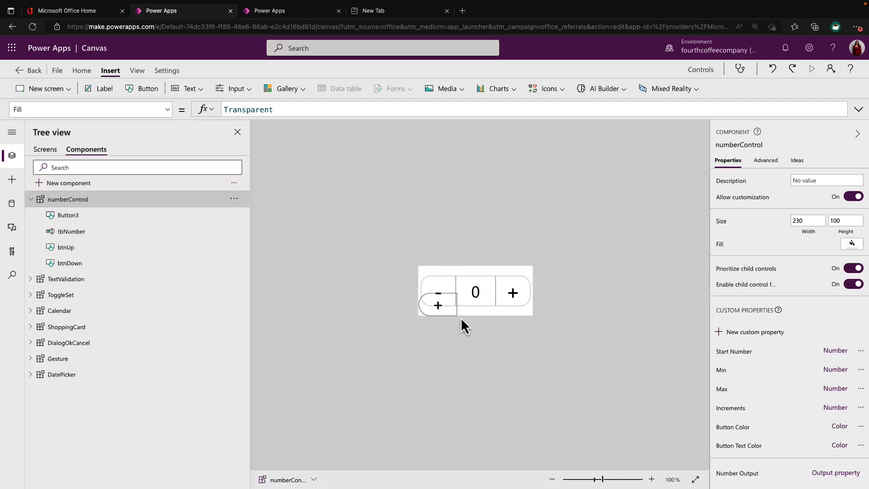
{"action": "left_click", "coordinate": [438, 305]}
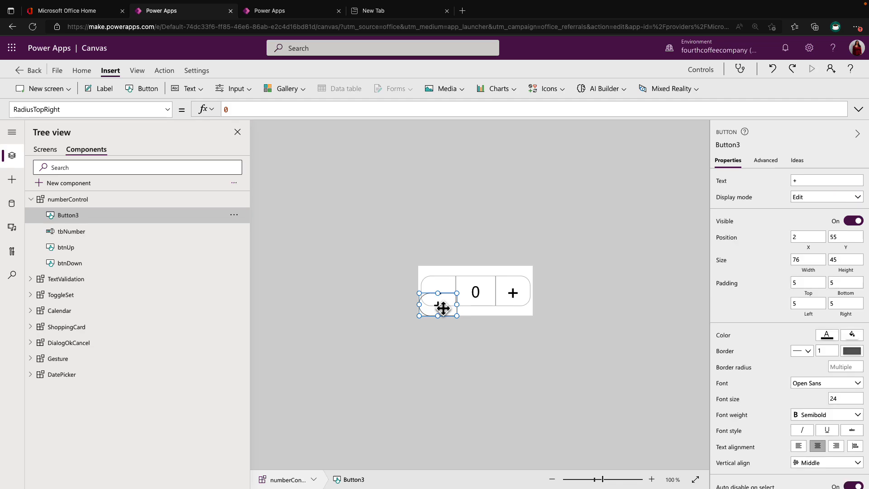
{"action": "left_click", "coordinate": [70, 199]}
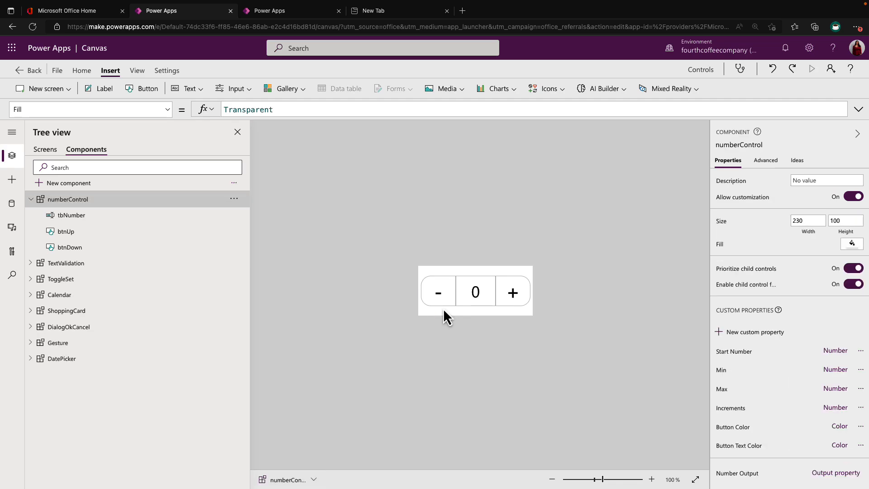
{"action": "mouse_move", "coordinate": [455, 313]}
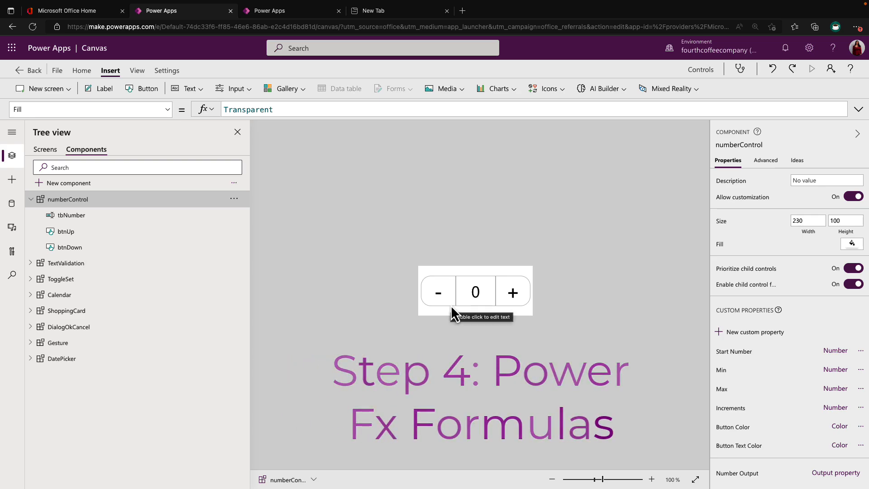
- Inspect the minus and plus buttons, then select the numberControl component to show its custom properties
{"action": "left_click", "coordinate": [438, 292]}
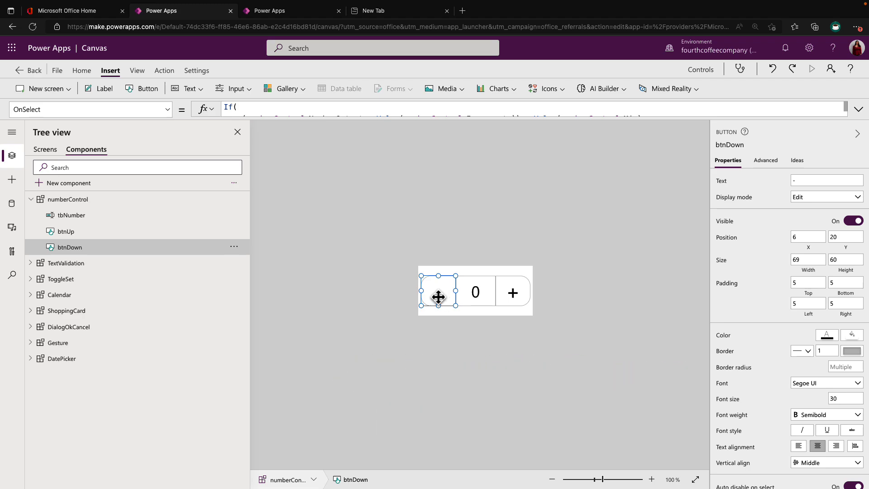
{"action": "left_click", "coordinate": [513, 291]}
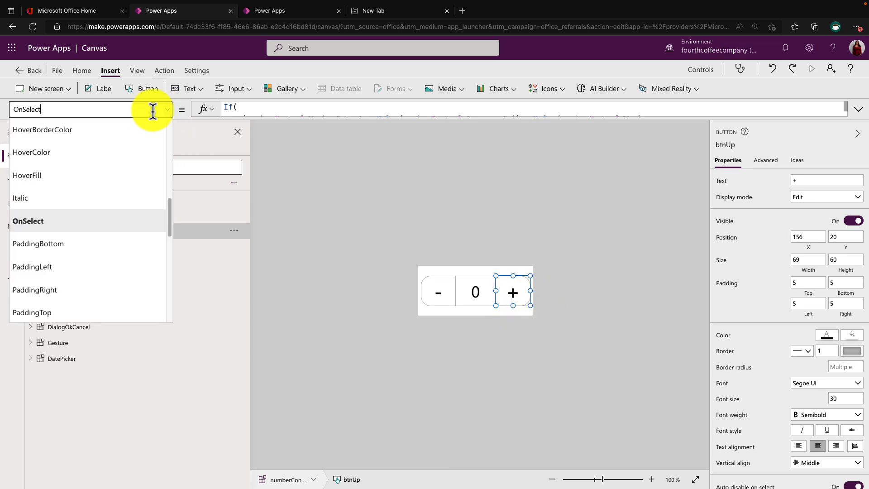
{"action": "left_click", "coordinate": [28, 221]}
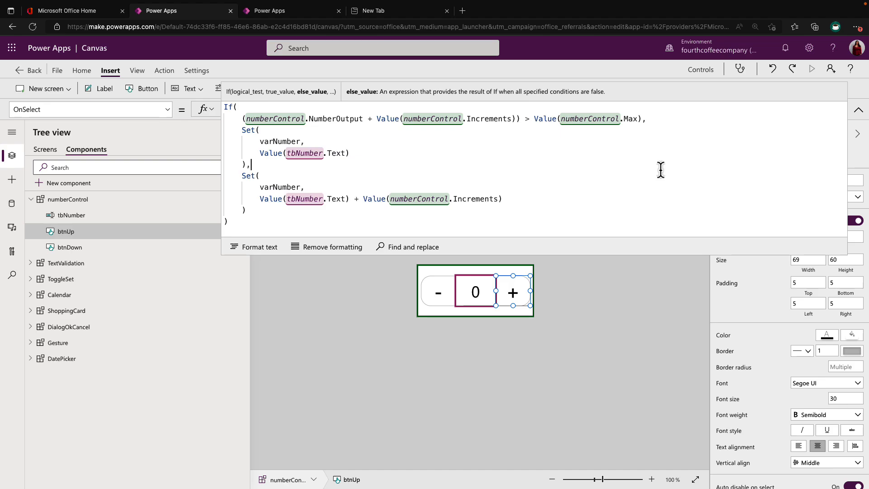
{"action": "mouse_move", "coordinate": [130, 208]}
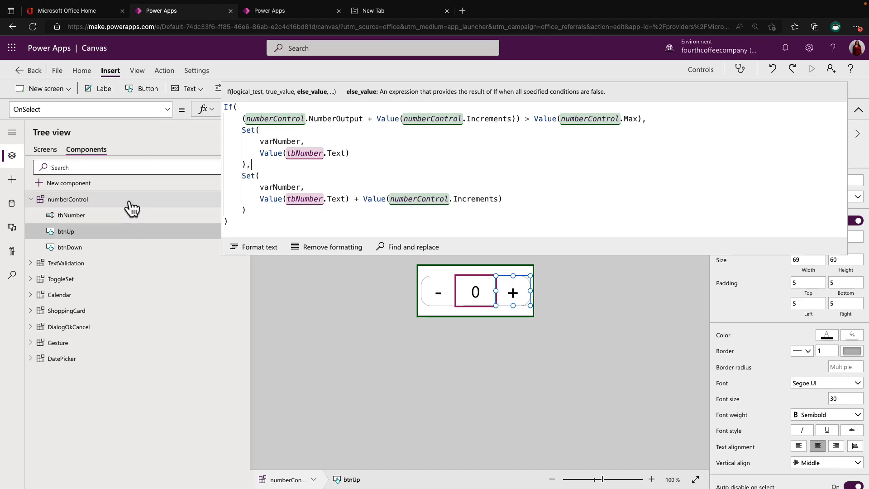
{"action": "left_click", "coordinate": [69, 200]}
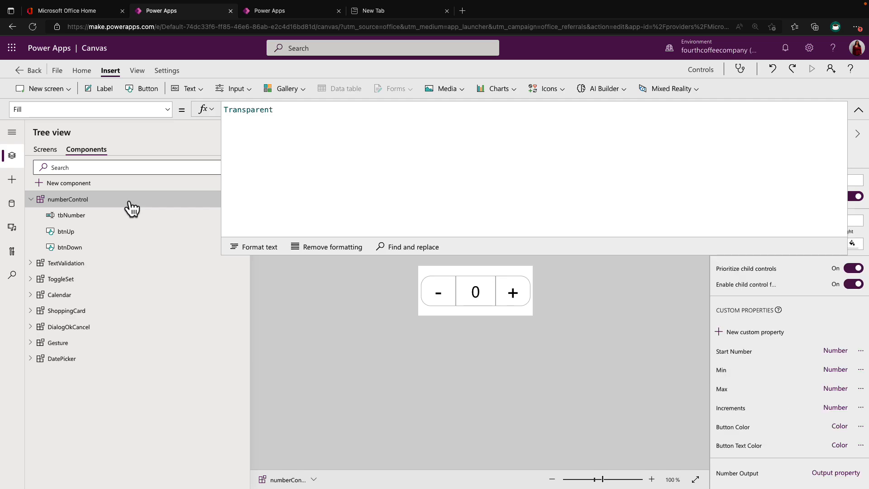
{"action": "mouse_move", "coordinate": [73, 208]}
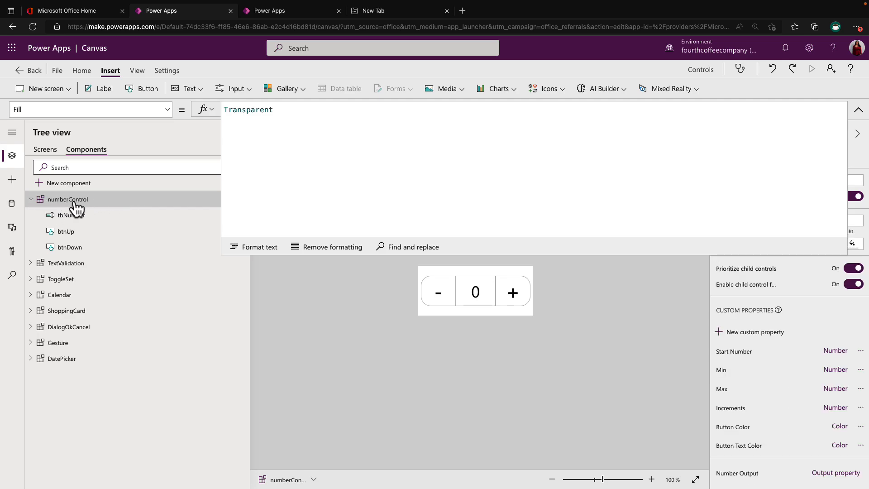
{"action": "mouse_move", "coordinate": [728, 348]}
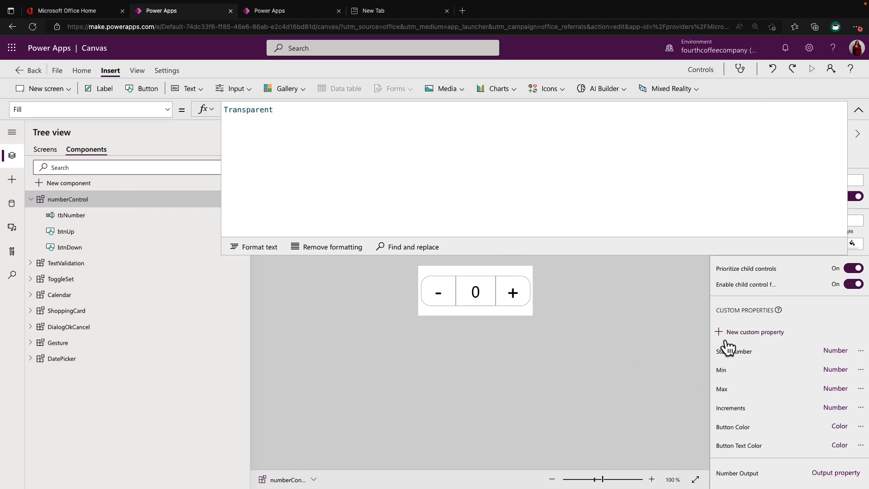
{"action": "mouse_move", "coordinate": [729, 348]}
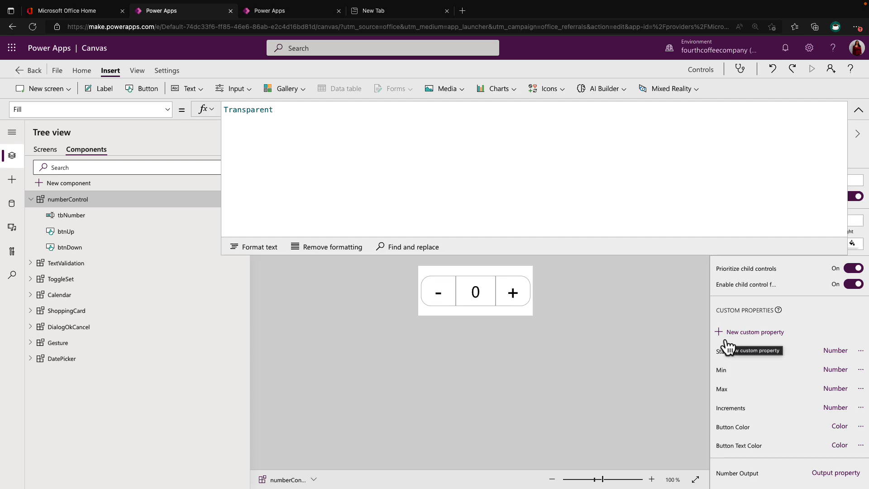
{"action": "mouse_move", "coordinate": [830, 325]}
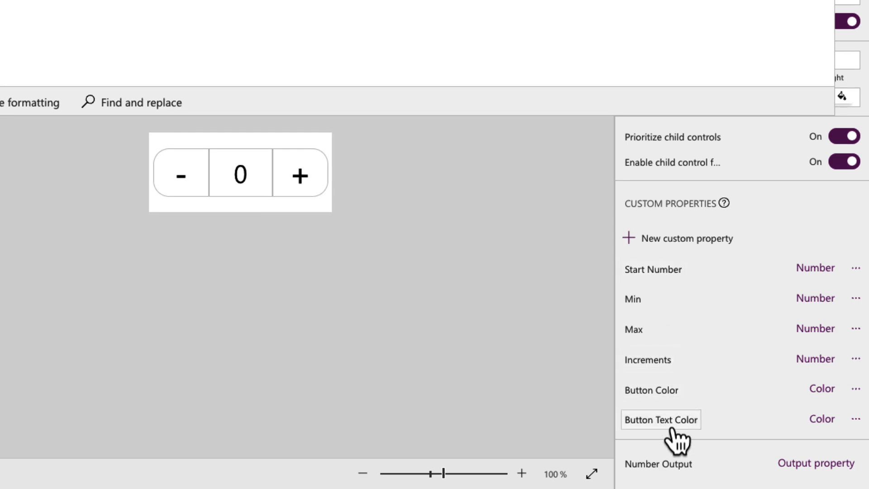
{"action": "mouse_move", "coordinate": [705, 421]}
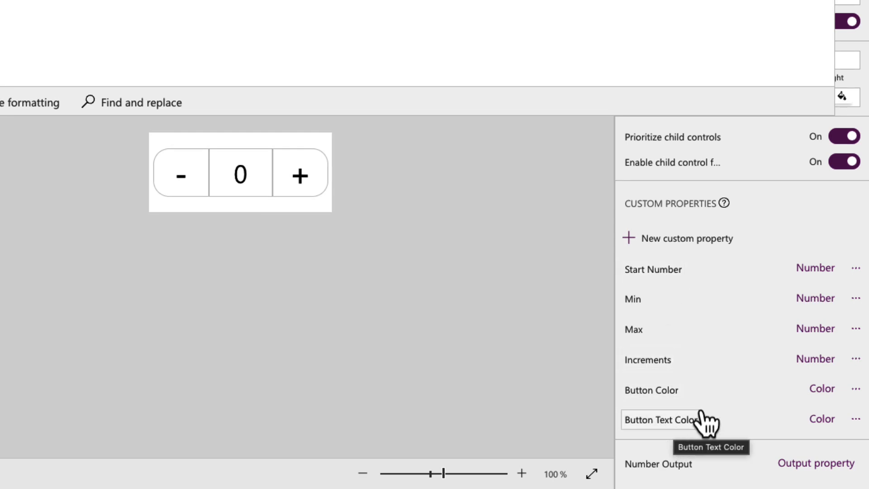
{"action": "mouse_move", "coordinate": [732, 399]}
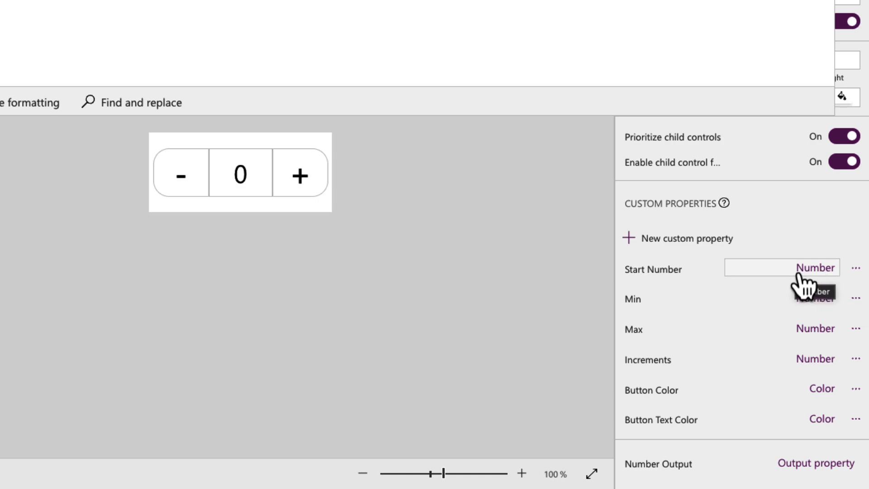
{"action": "mouse_move", "coordinate": [810, 285]}
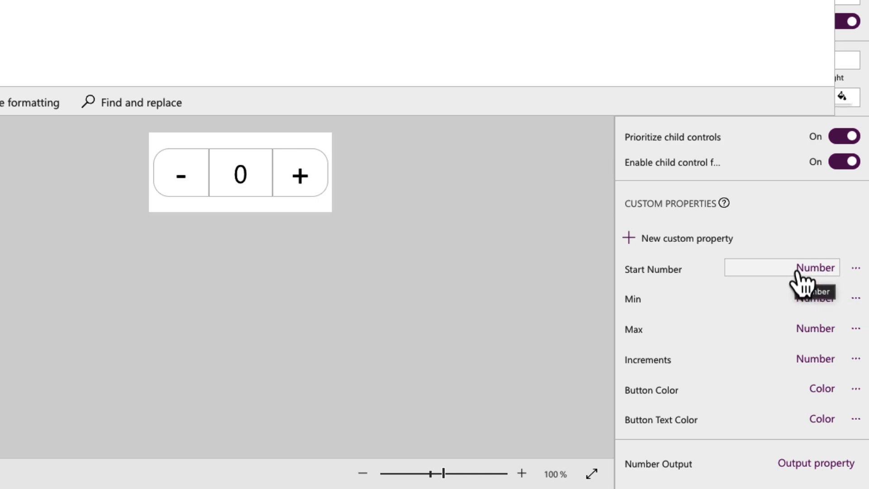
{"action": "mouse_move", "coordinate": [643, 319]}
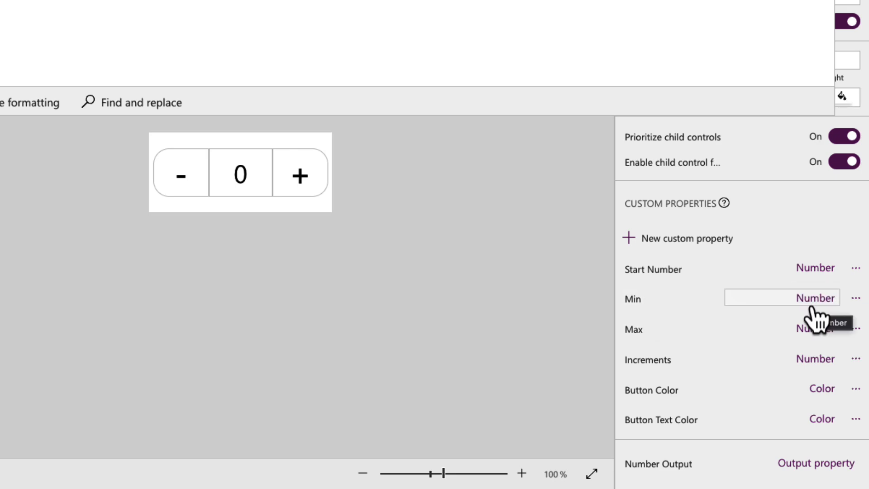
{"action": "mouse_move", "coordinate": [847, 355]}
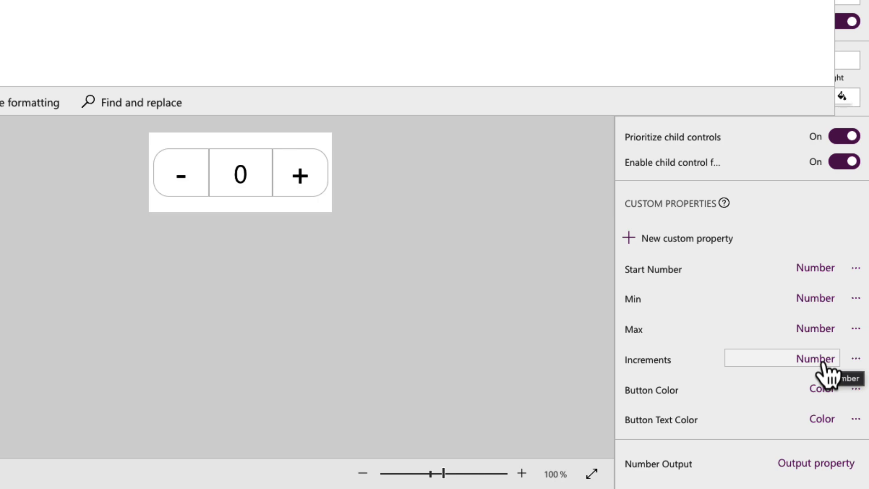
{"action": "mouse_move", "coordinate": [657, 399]}
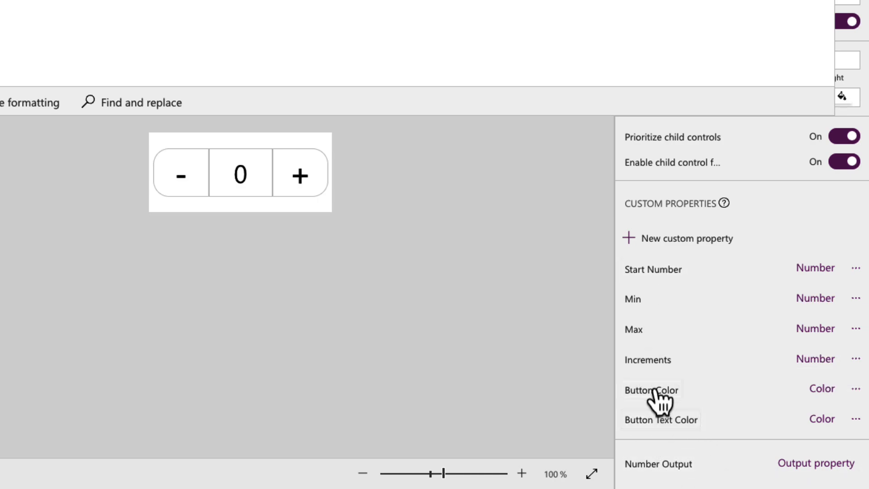
{"action": "mouse_move", "coordinate": [654, 316]}
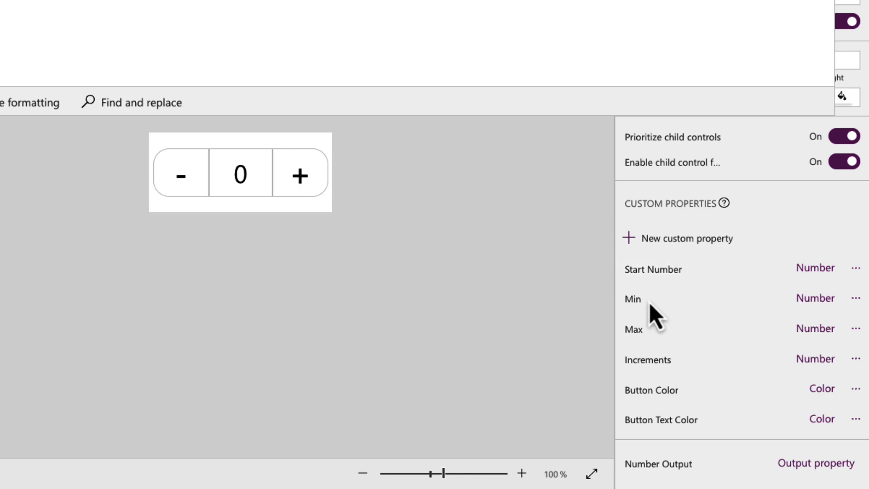
{"action": "mouse_move", "coordinate": [660, 463]}
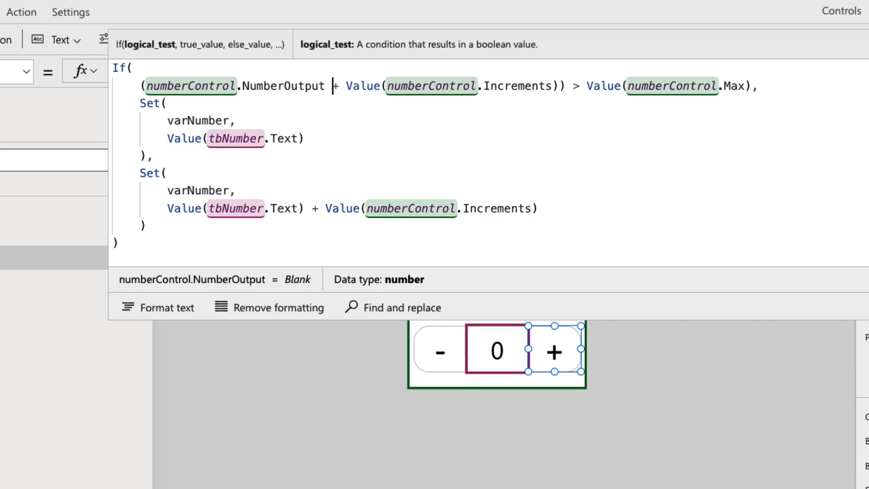
{"action": "mouse_move", "coordinate": [515, 376]}
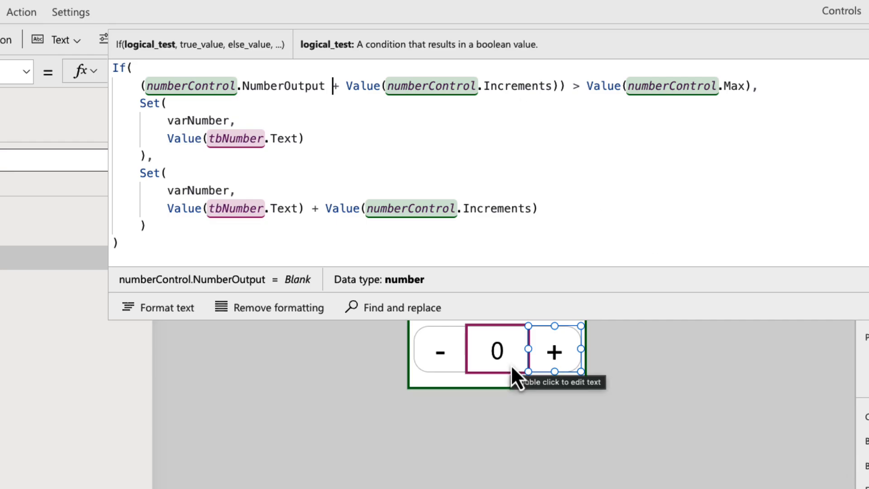
{"action": "mouse_move", "coordinate": [497, 95]}
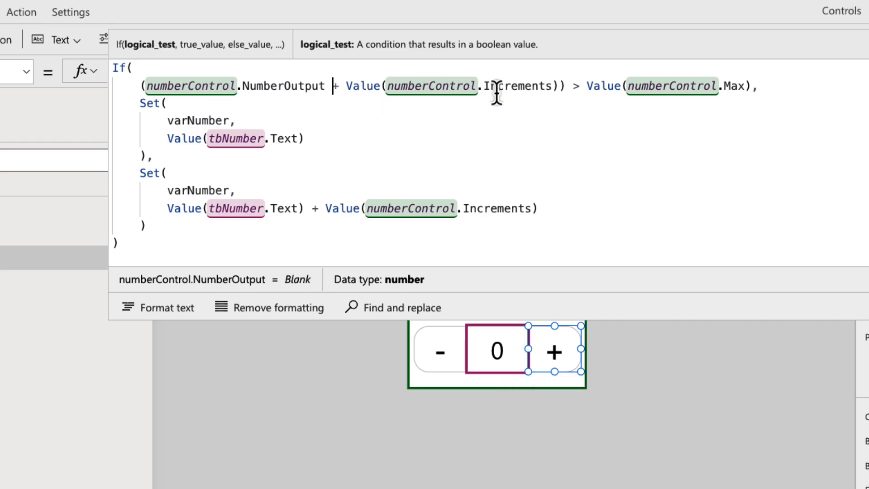
{"action": "mouse_move", "coordinate": [546, 93]}
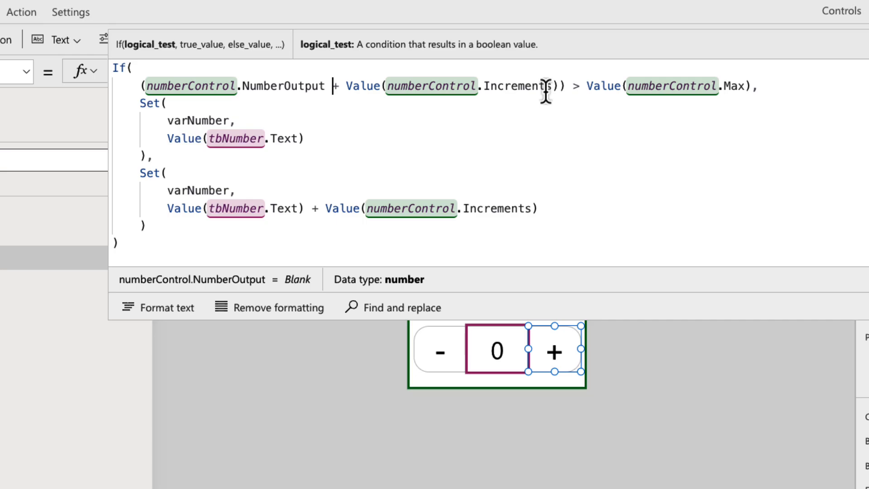
{"action": "mouse_move", "coordinate": [495, 94]}
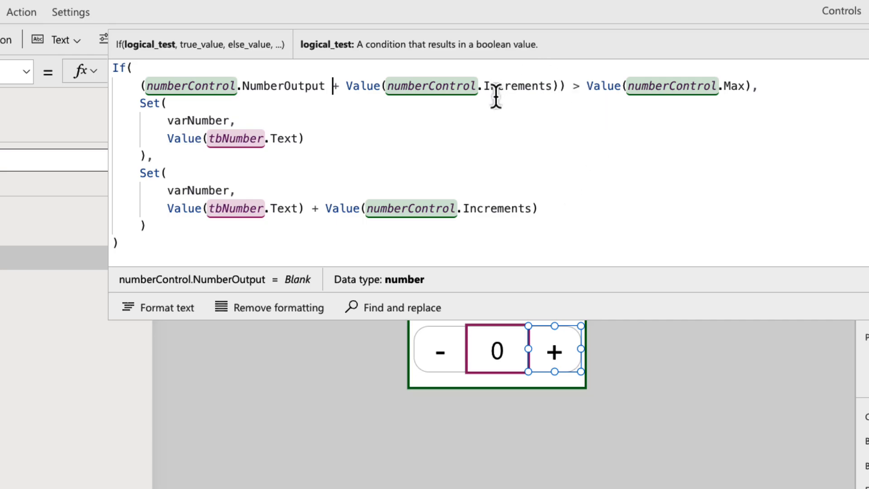
{"action": "mouse_move", "coordinate": [762, 105]}
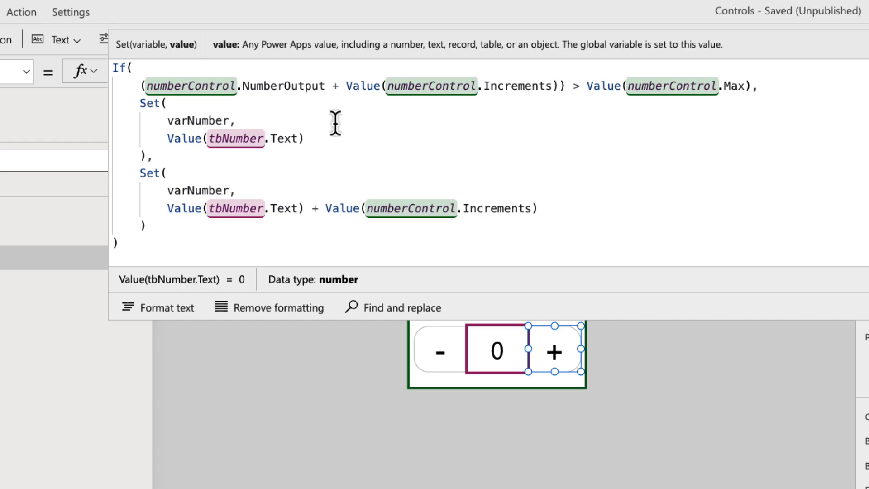
- Show btnUp's OnSelect If formula capping varNumber at the component's Max value
{"action": "left_click", "coordinate": [236, 120]}
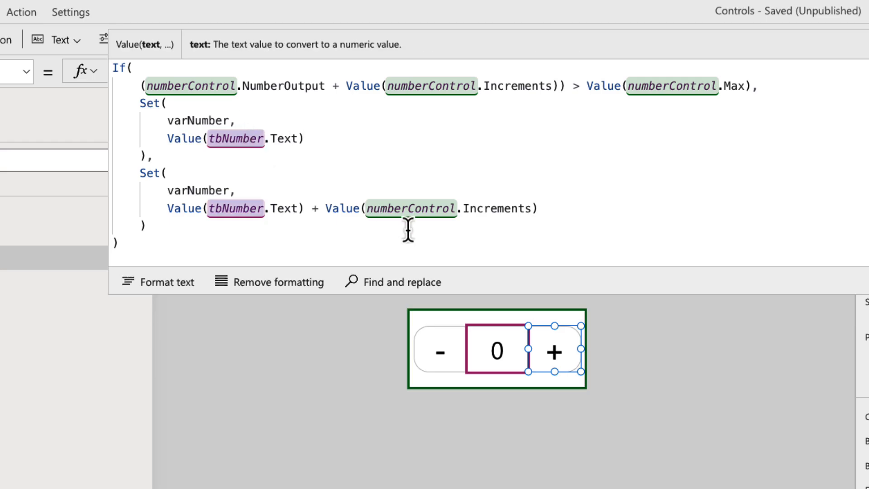
{"action": "mouse_move", "coordinate": [495, 394]}
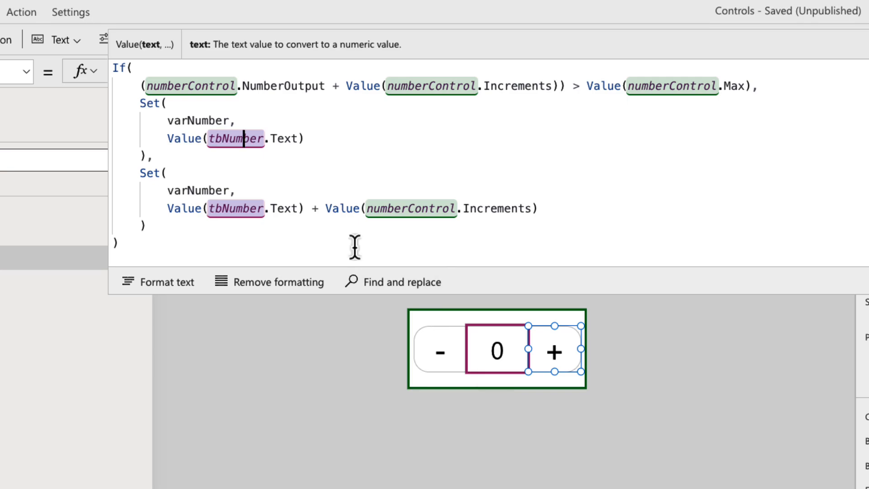
{"action": "mouse_move", "coordinate": [233, 157]}
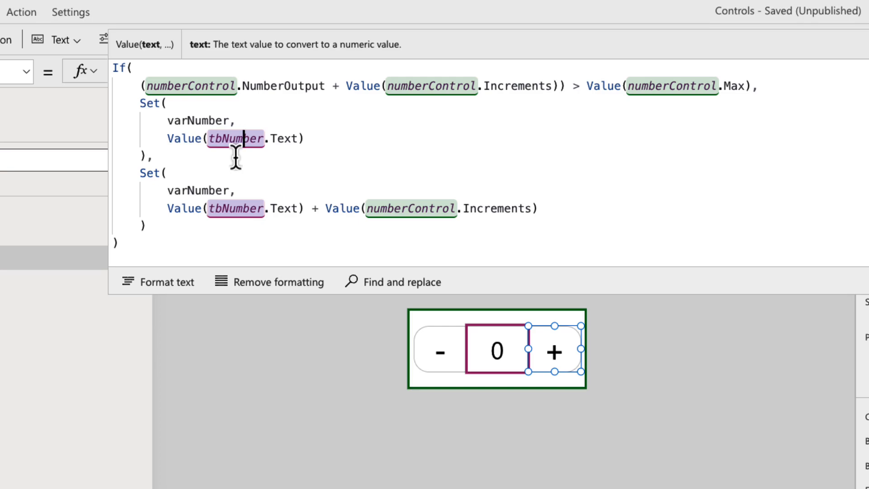
{"action": "mouse_move", "coordinate": [538, 100]}
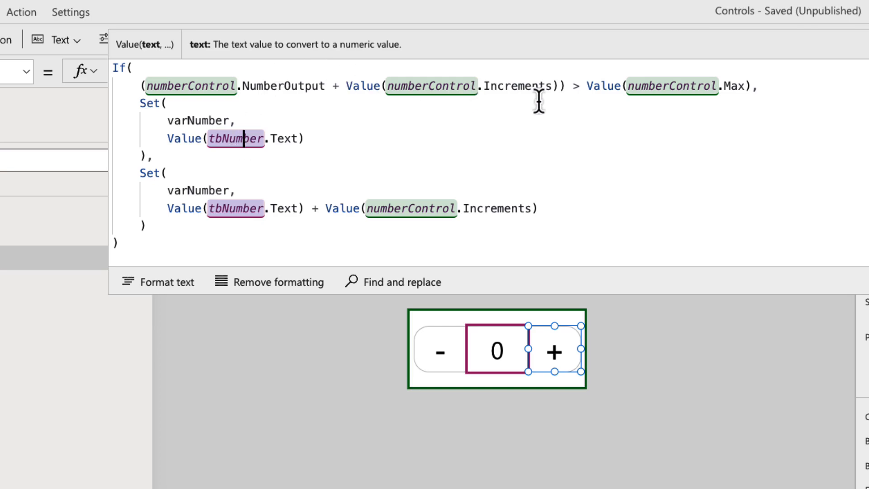
{"action": "mouse_move", "coordinate": [663, 115]}
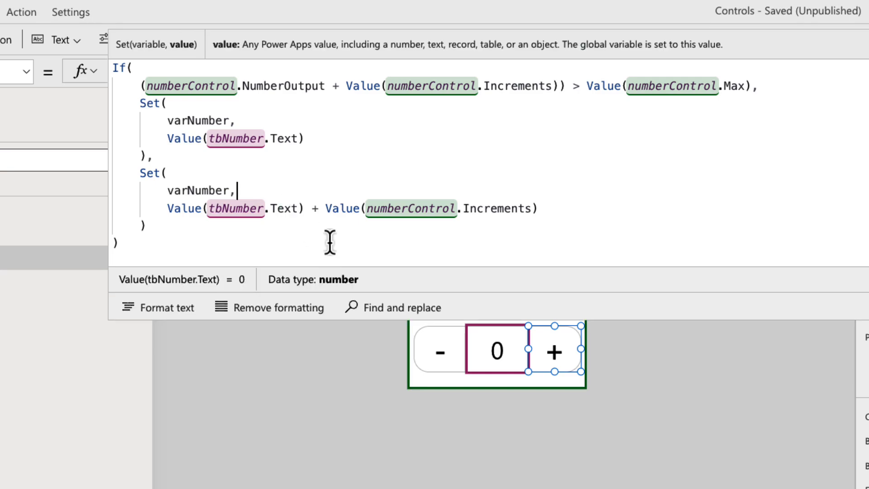
{"action": "mouse_move", "coordinate": [480, 349]}
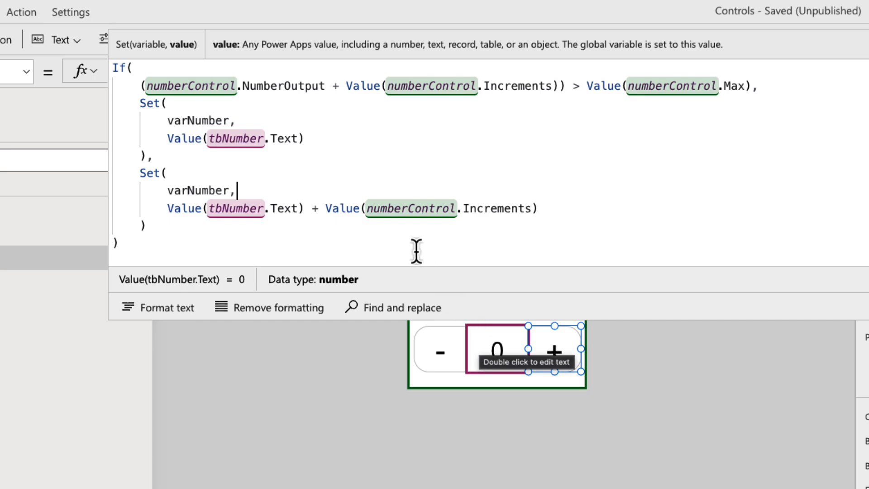
{"action": "mouse_move", "coordinate": [543, 246]}
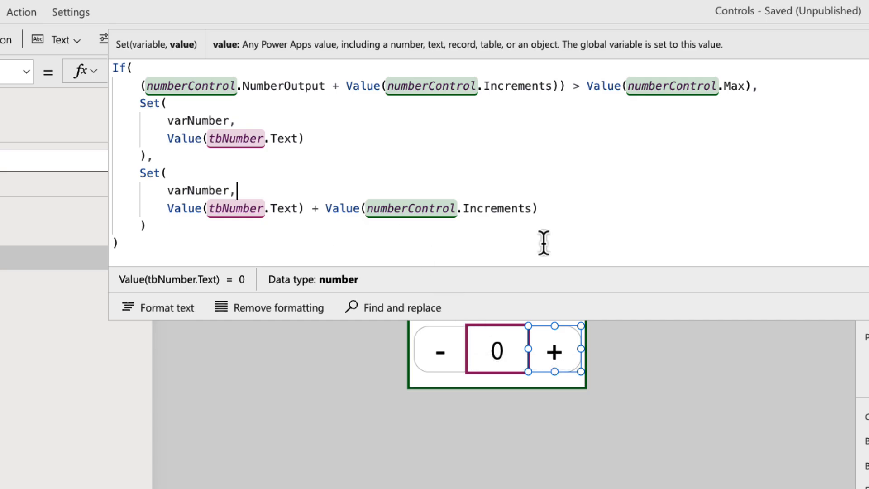
{"action": "mouse_move", "coordinate": [518, 341]}
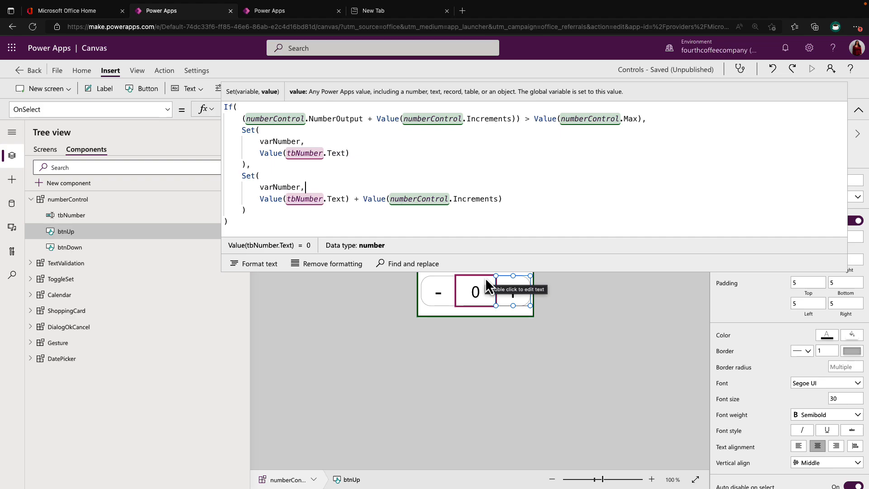
{"action": "mouse_move", "coordinate": [447, 302]}
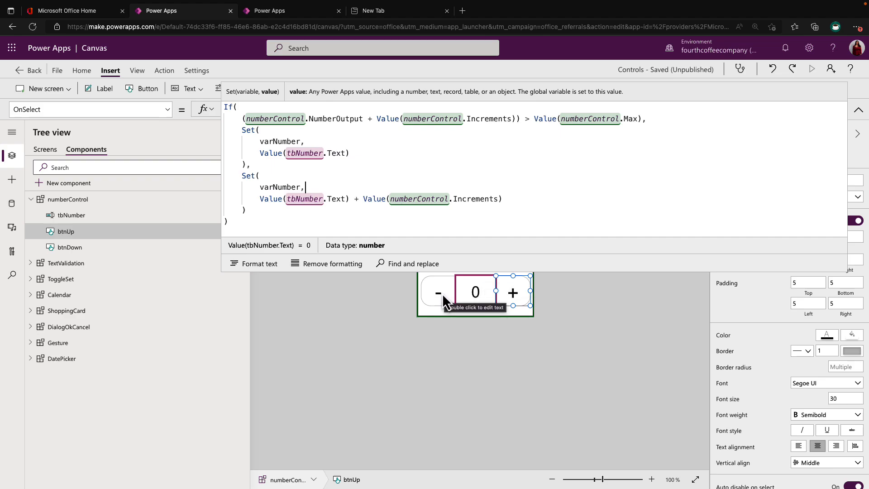
- Show btnDown's OnSelect If formula that subtracts Increments unless the result falls below Min
{"action": "left_click", "coordinate": [69, 246]}
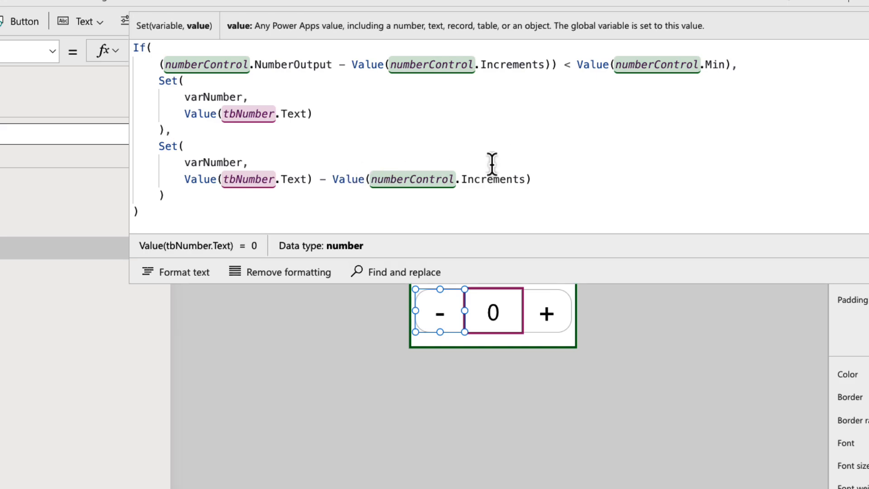
{"action": "mouse_move", "coordinate": [638, 155]}
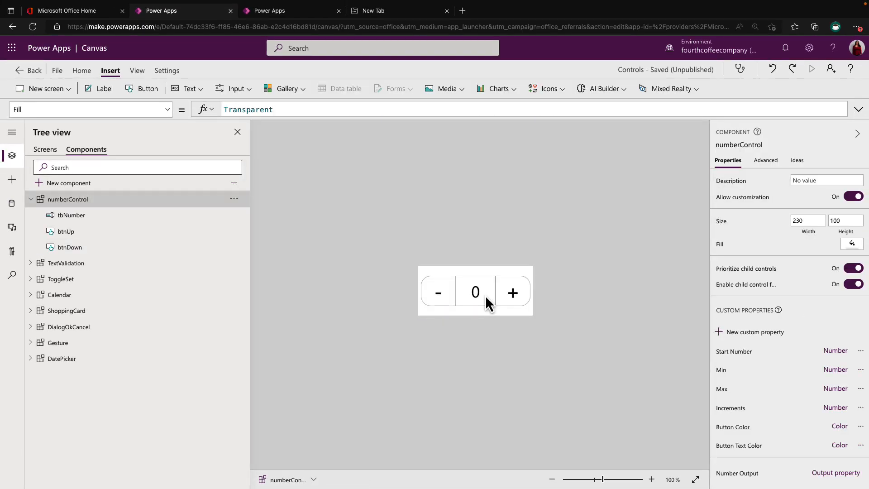
- Show tbNumber's Default formula: StartNumber when NumberOutput is blank, otherwise NumberOutput
{"action": "left_click", "coordinate": [71, 216]}
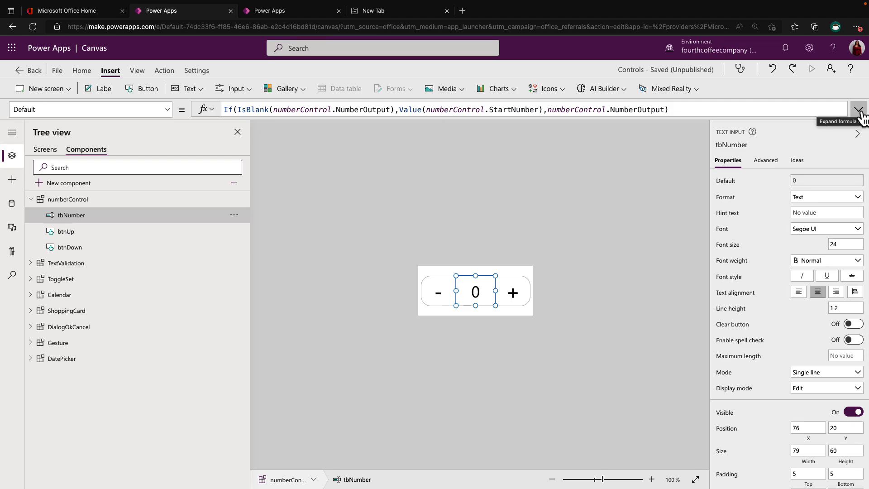
{"action": "left_click", "coordinate": [861, 110]}
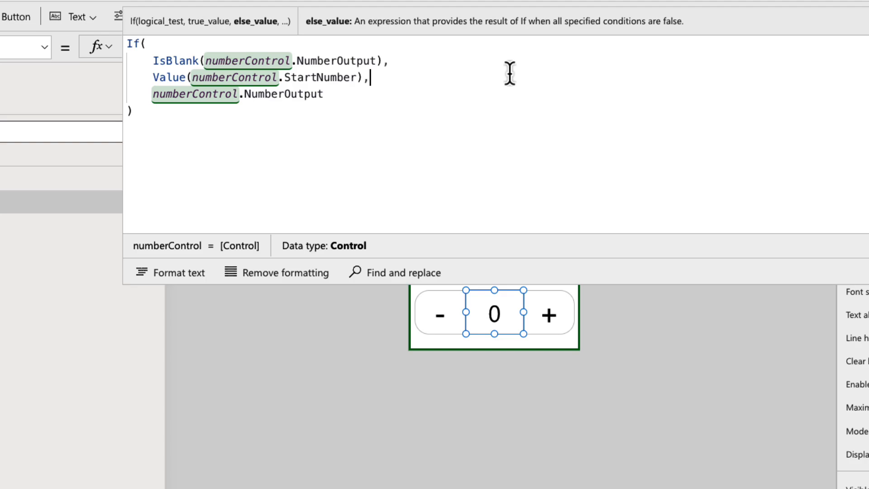
{"action": "mouse_move", "coordinate": [437, 71]}
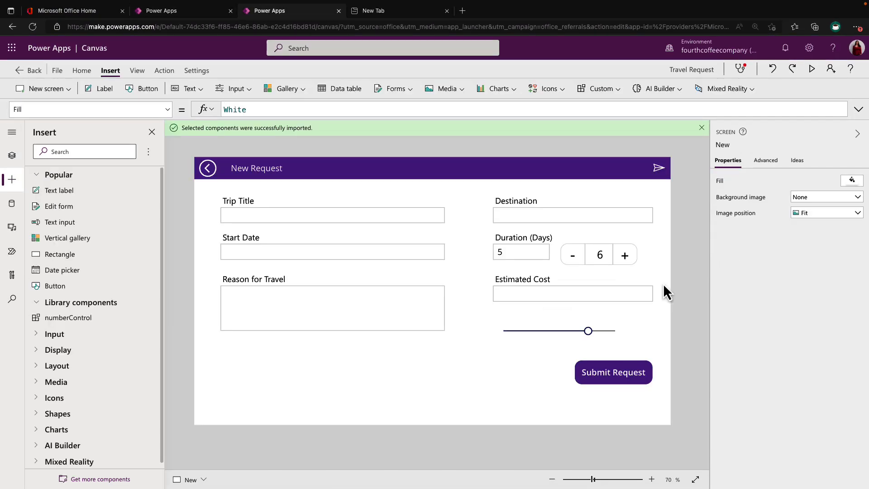
{"action": "mouse_move", "coordinate": [626, 265]}
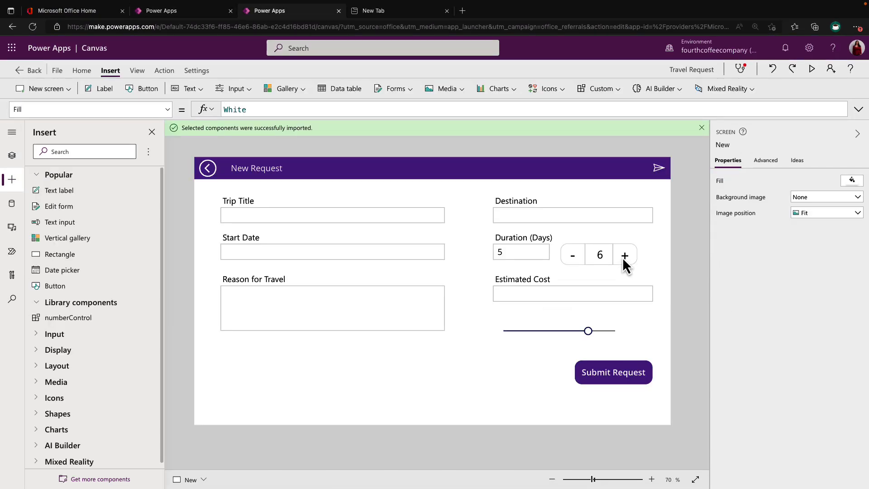
{"action": "left_click", "coordinate": [599, 254]}
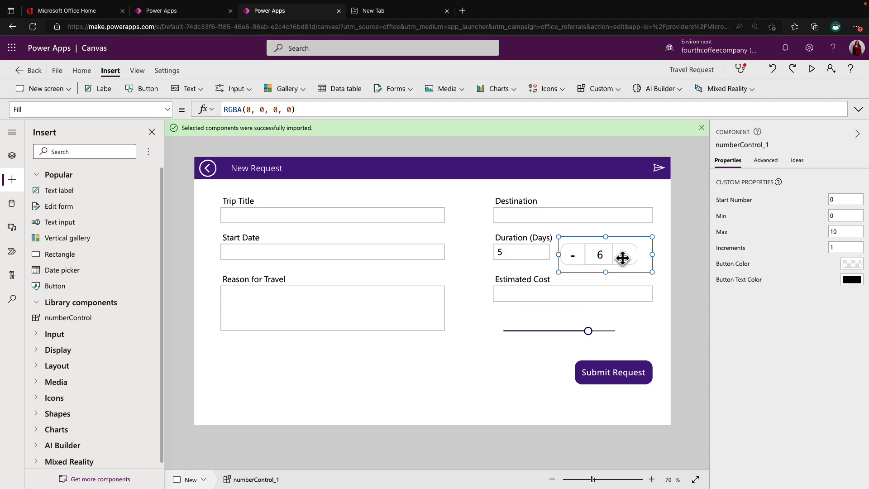
{"action": "left_click", "coordinate": [659, 168]}
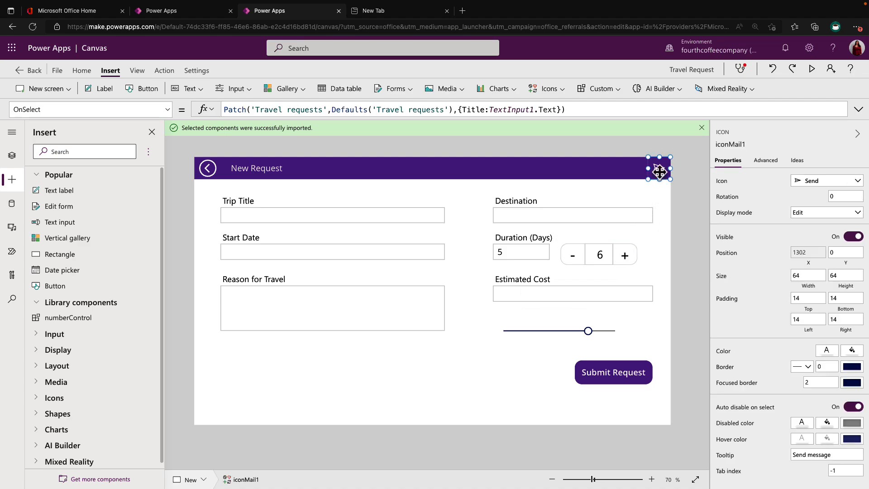
{"action": "left_click", "coordinate": [613, 373]}
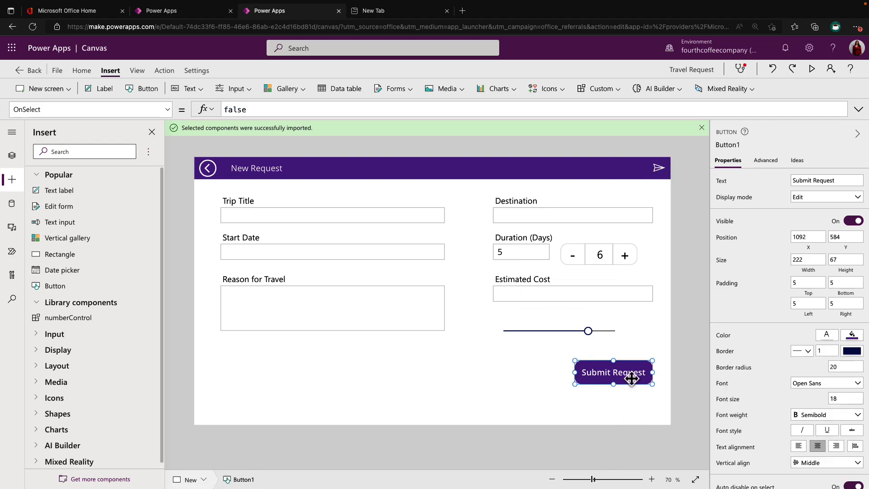
{"action": "left_click", "coordinate": [599, 254]}
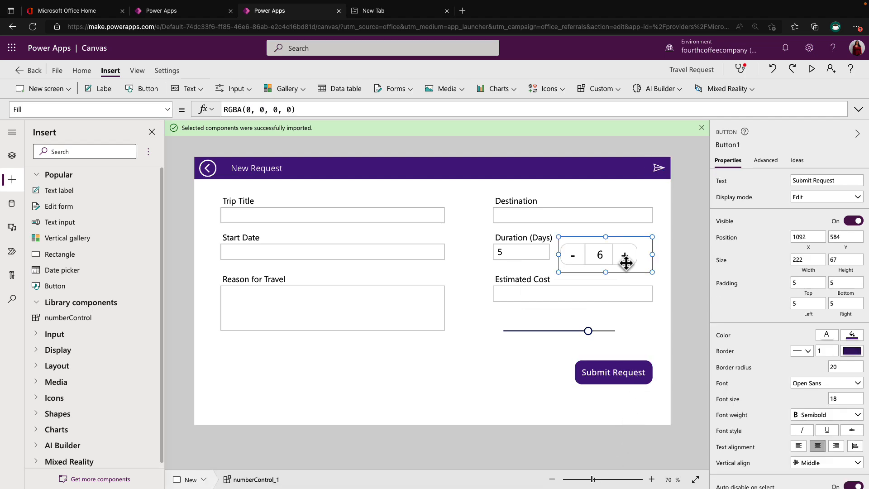
{"action": "left_click", "coordinate": [606, 255]}
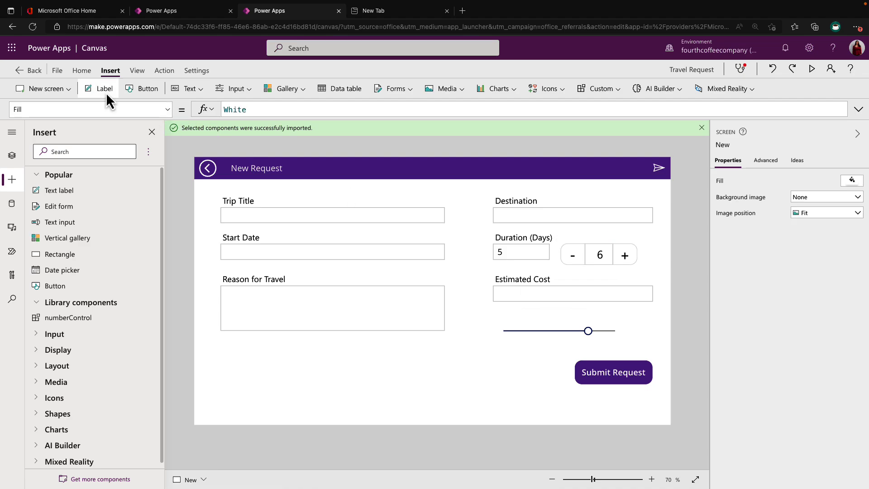
- Add a label with Text numberControl_1.NumberOutput and start the app preview
{"action": "left_click", "coordinate": [103, 88]}
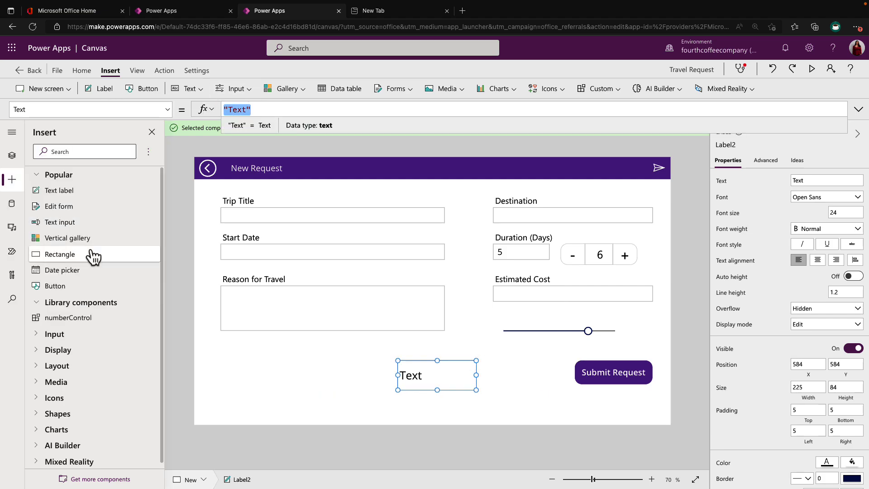
{"action": "left_click", "coordinate": [12, 155]}
{"action": "type", "text": "number"}
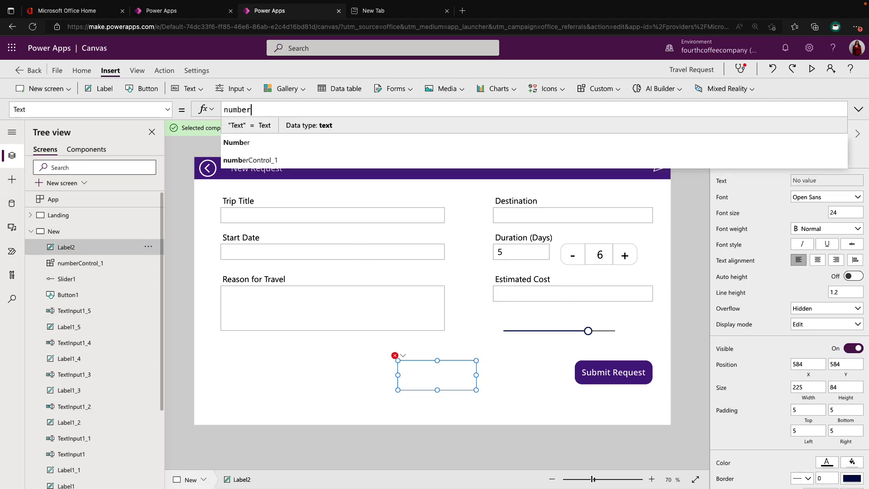
{"action": "left_click", "coordinate": [250, 160]}
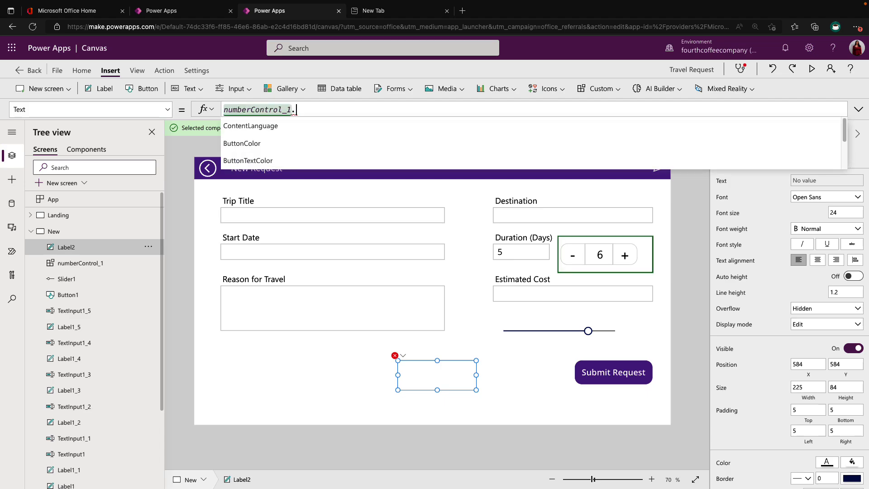
{"action": "scroll", "scroll_direction": "down", "scroll_amount": 3}
{"action": "type", "text": "NumberOutput"}
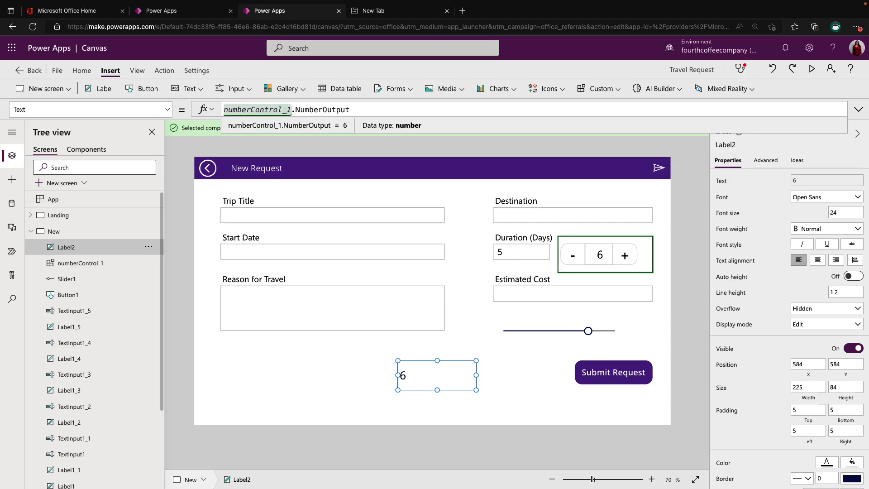
{"action": "left_click", "coordinate": [439, 398]}
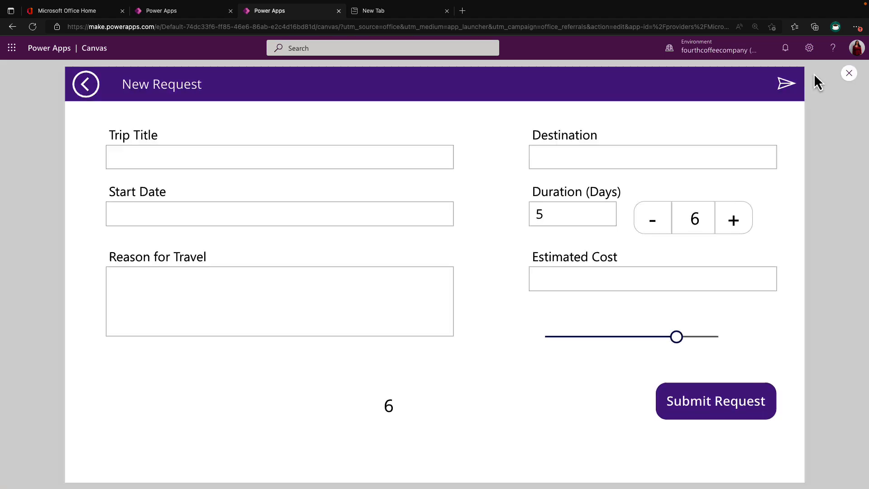
- In preview, lower the counter to 4 then raise it to 10, with the label matching
{"action": "left_click", "coordinate": [653, 218]}
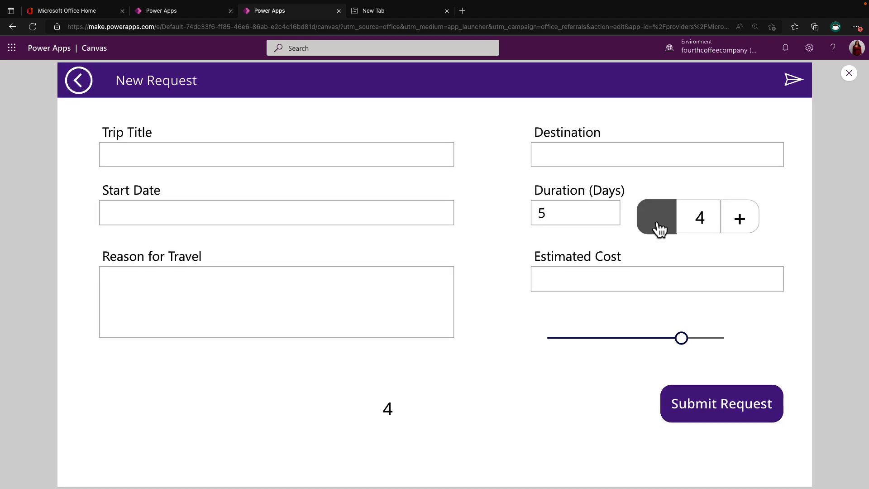
{"action": "mouse_move", "coordinate": [740, 218]}
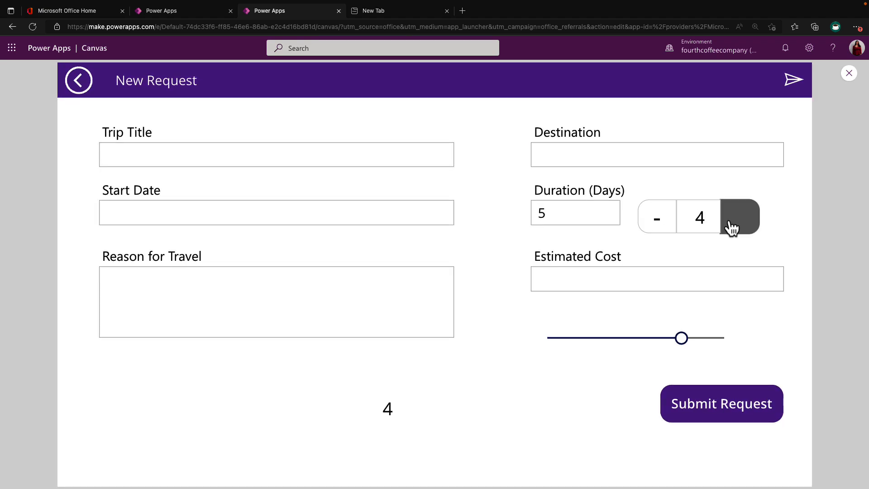
{"action": "left_click", "coordinate": [740, 217]}
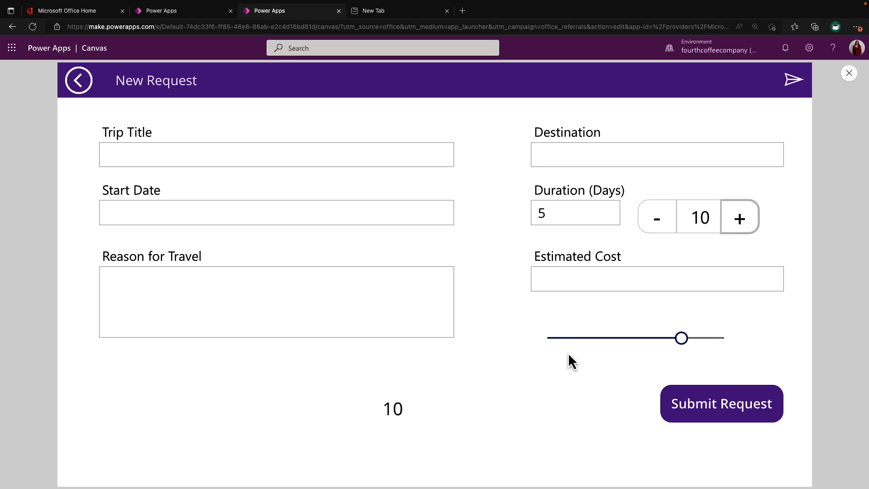
{"action": "mouse_move", "coordinate": [573, 358]}
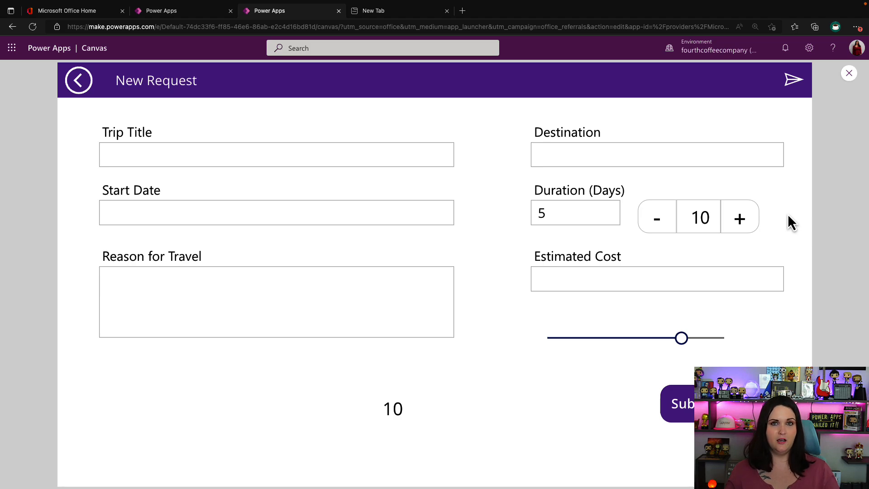
- Browse ShoppingCard, ToggleSet and Gesture in the component library, then return to numberControl
{"action": "left_click", "coordinate": [182, 11]}
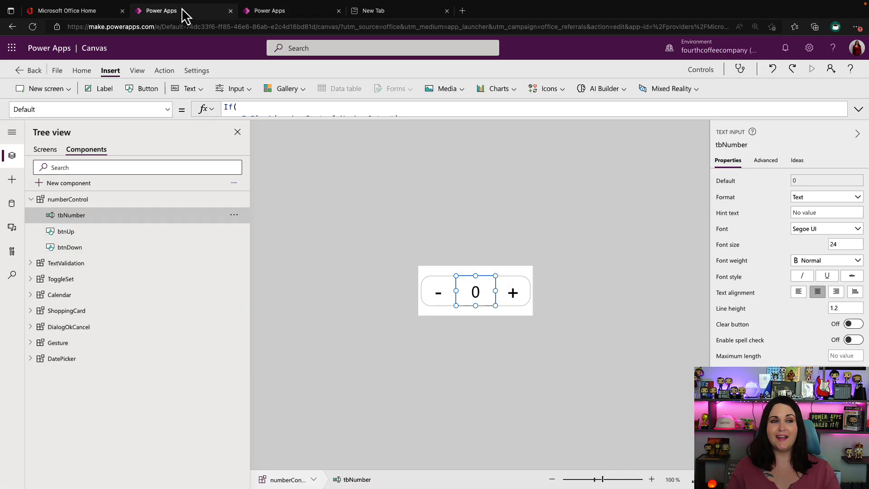
{"action": "left_click", "coordinate": [66, 311]}
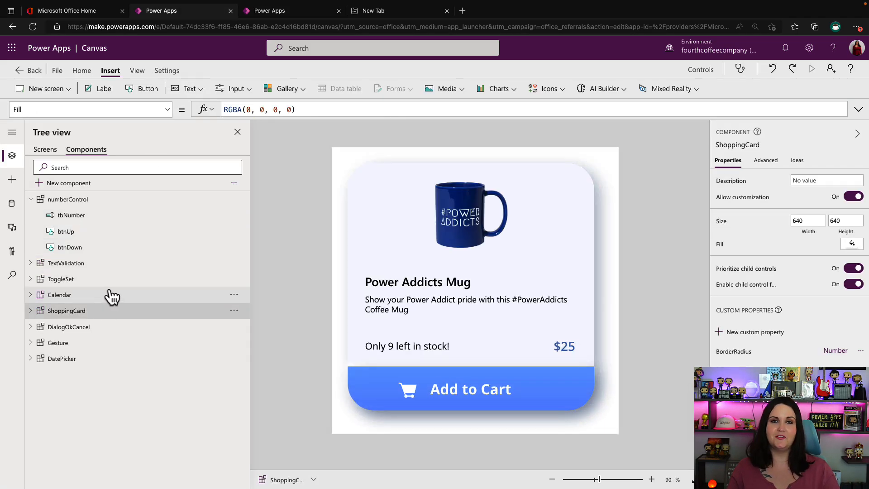
{"action": "left_click", "coordinate": [61, 279]}
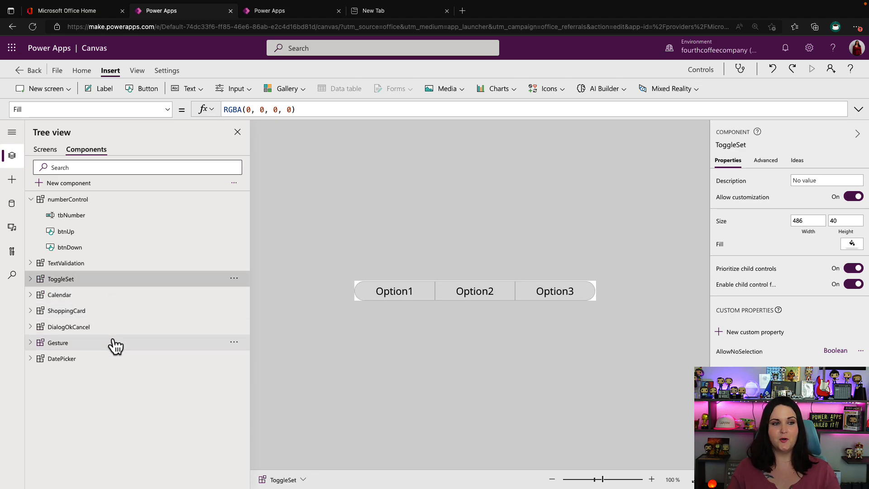
{"action": "left_click", "coordinate": [58, 343]}
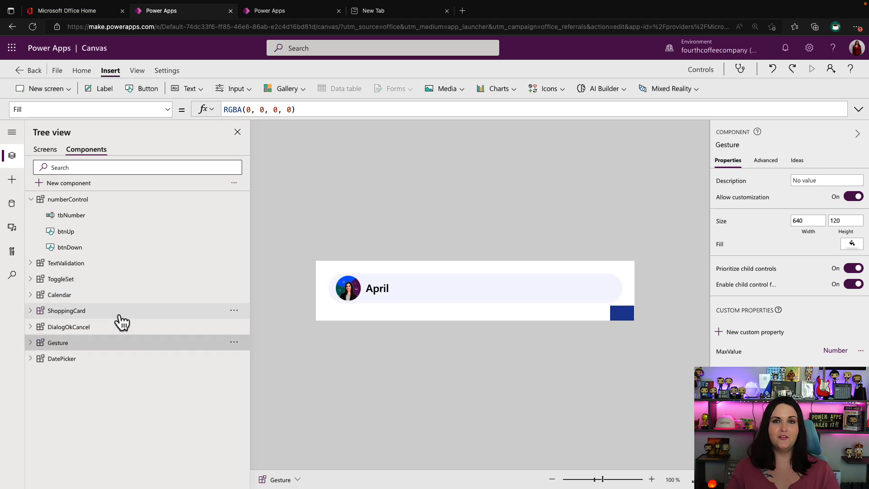
{"action": "left_click", "coordinate": [66, 311]}
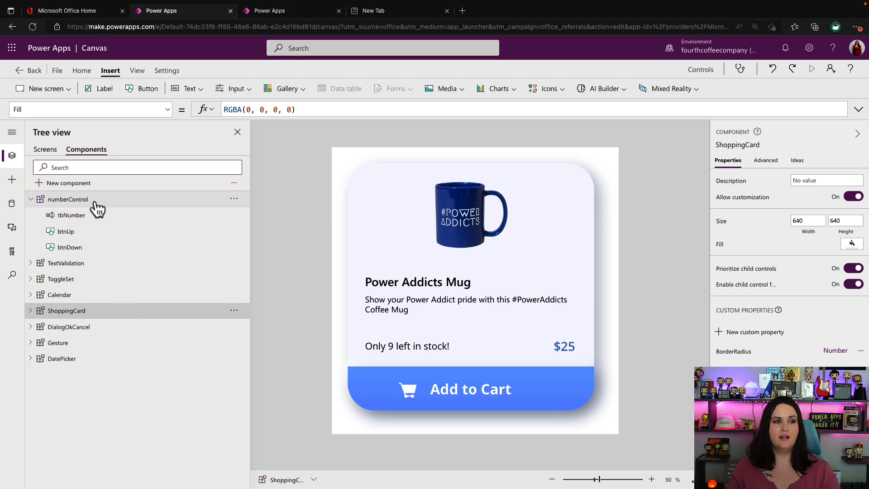
{"action": "left_click", "coordinate": [69, 200]}
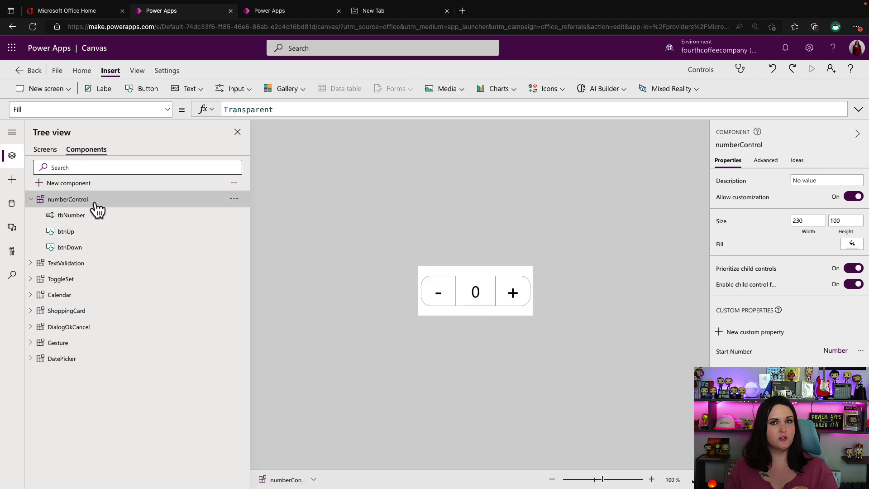